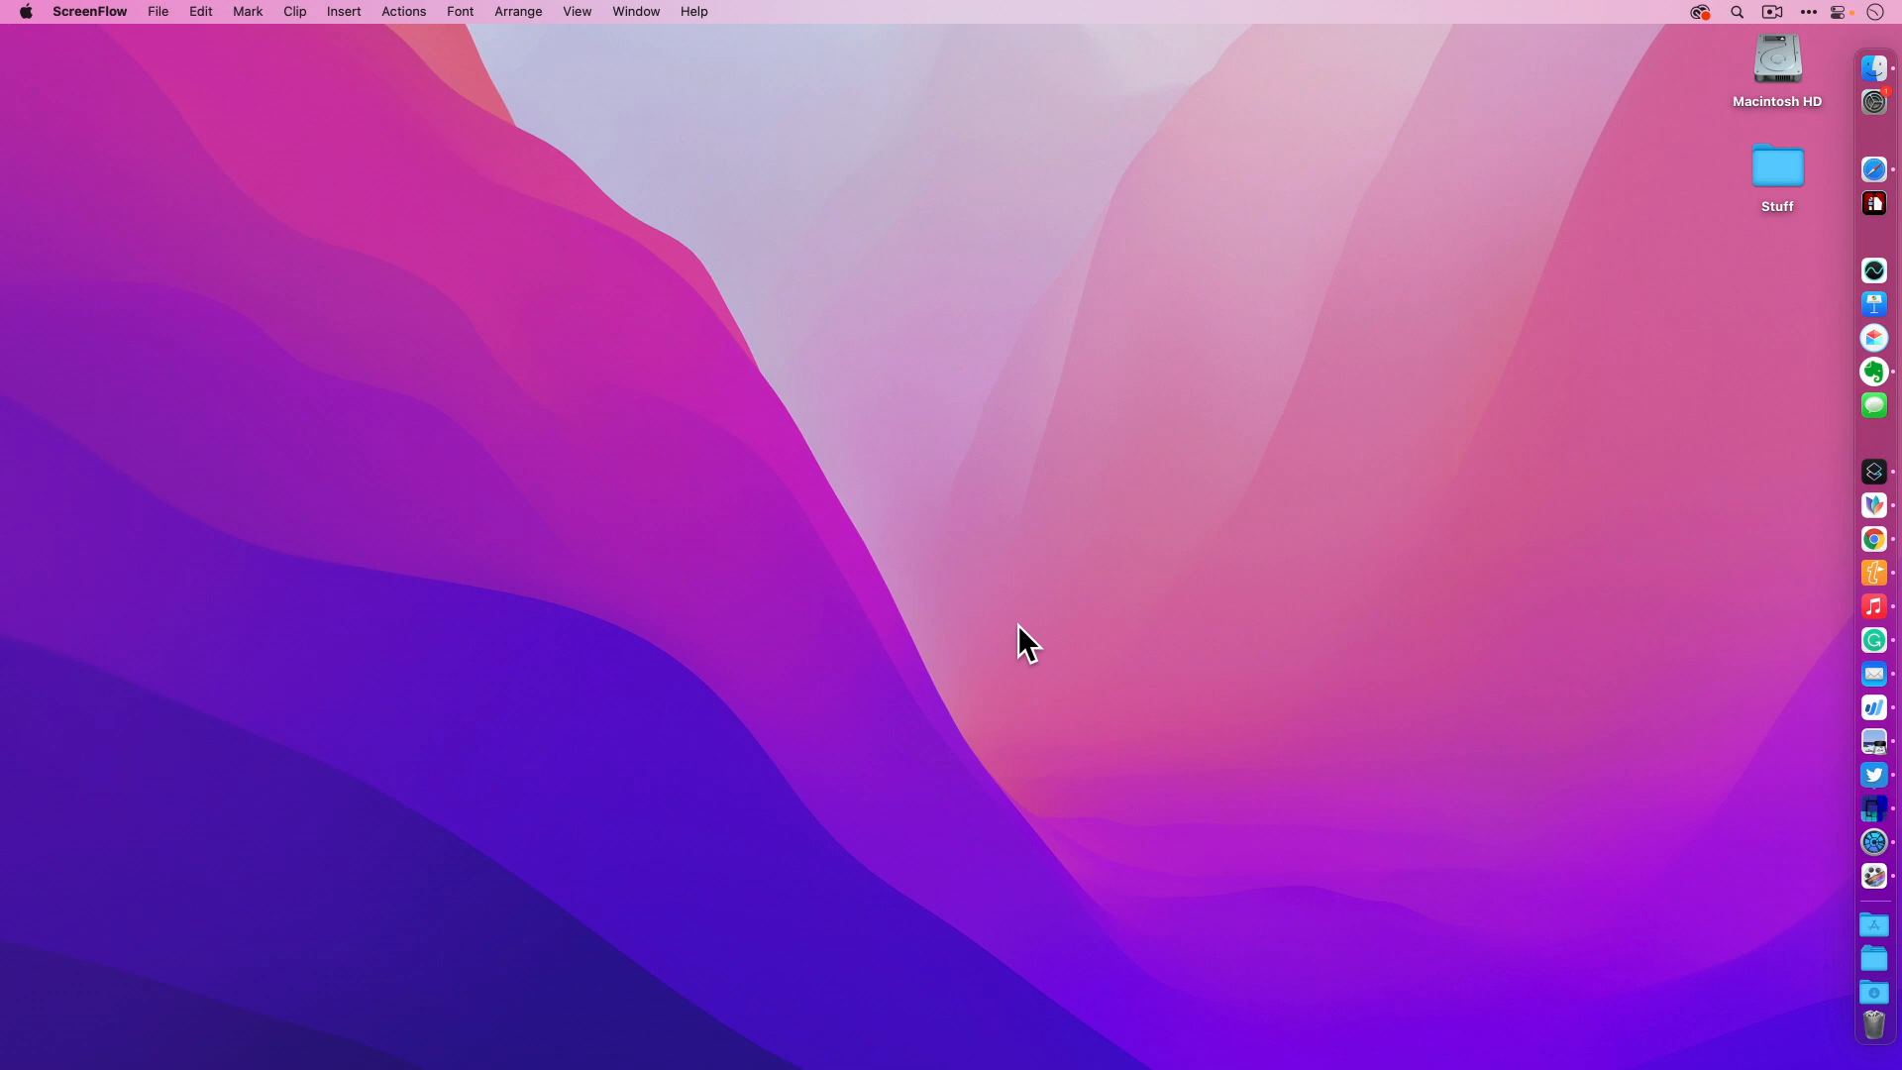
Step: Navigate the Finder to the Utilities folder via the Go menu
left_click(255, 12)
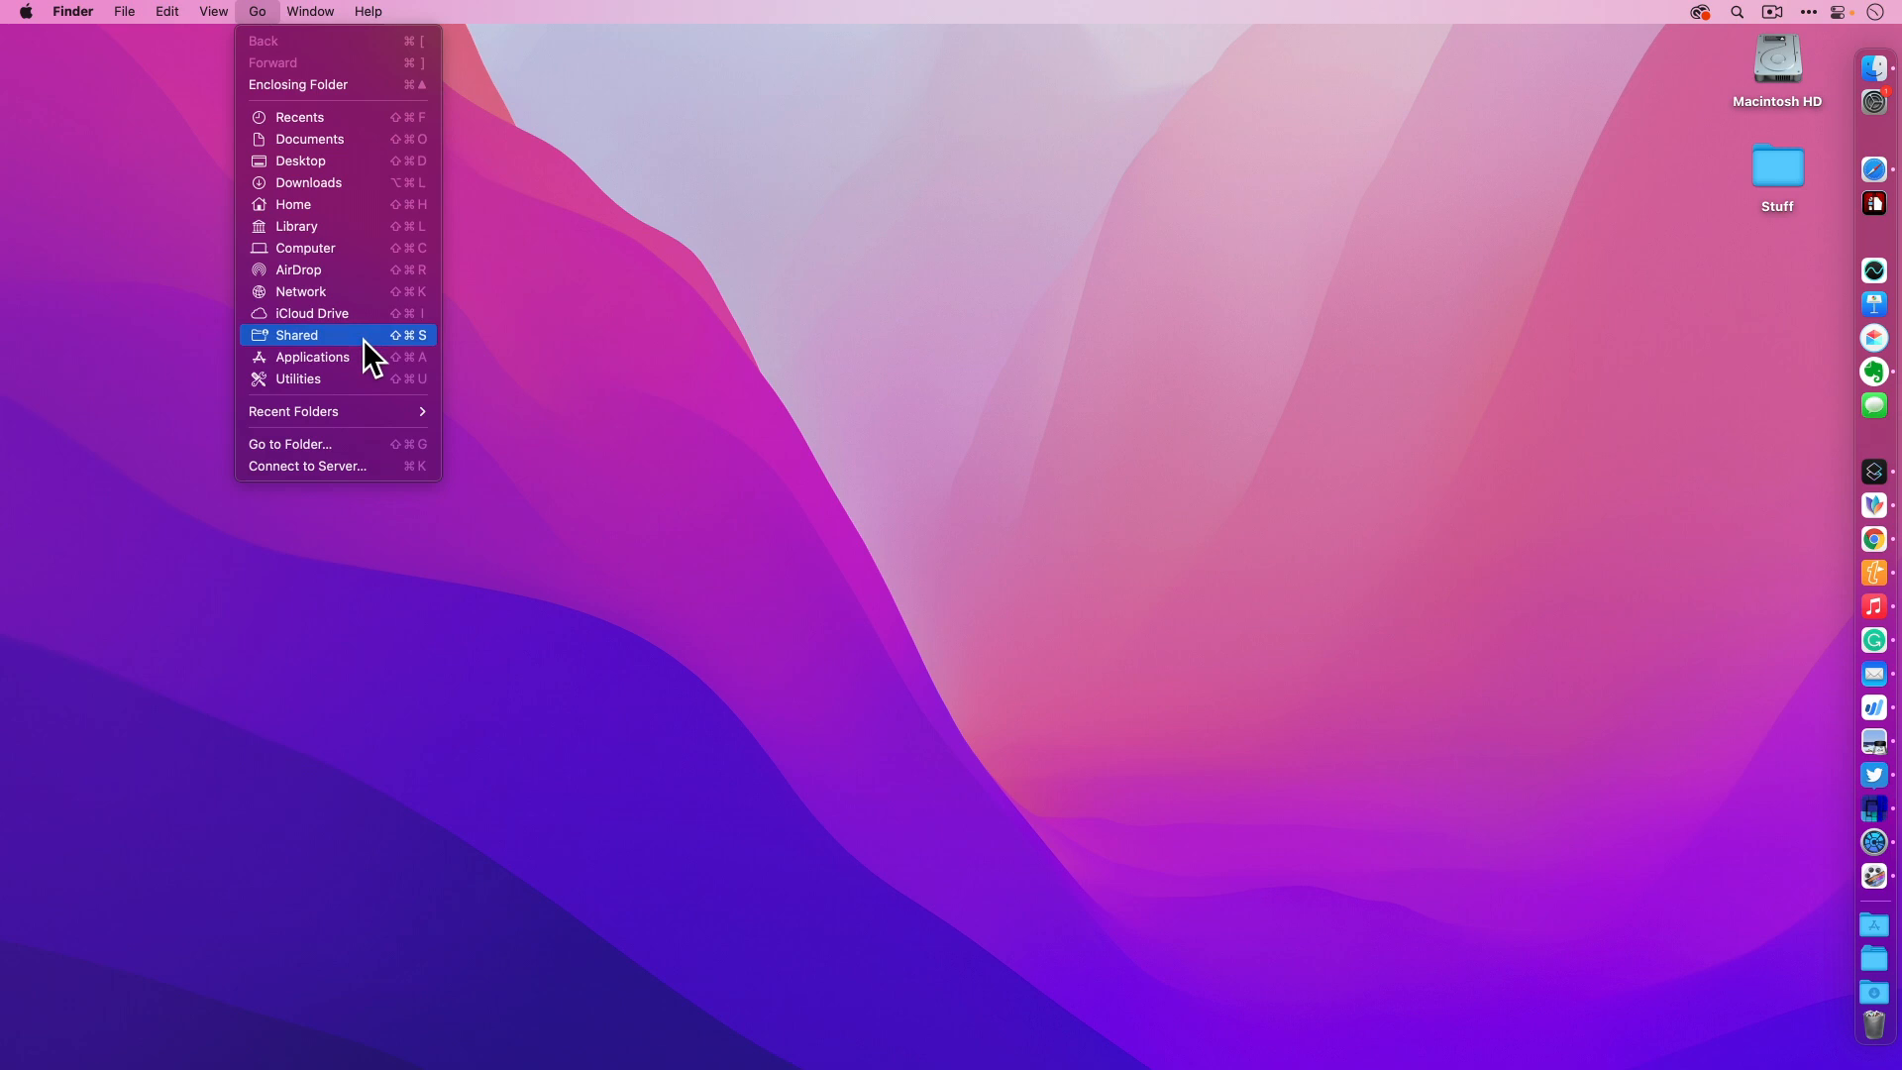
mouse_move(501, 543)
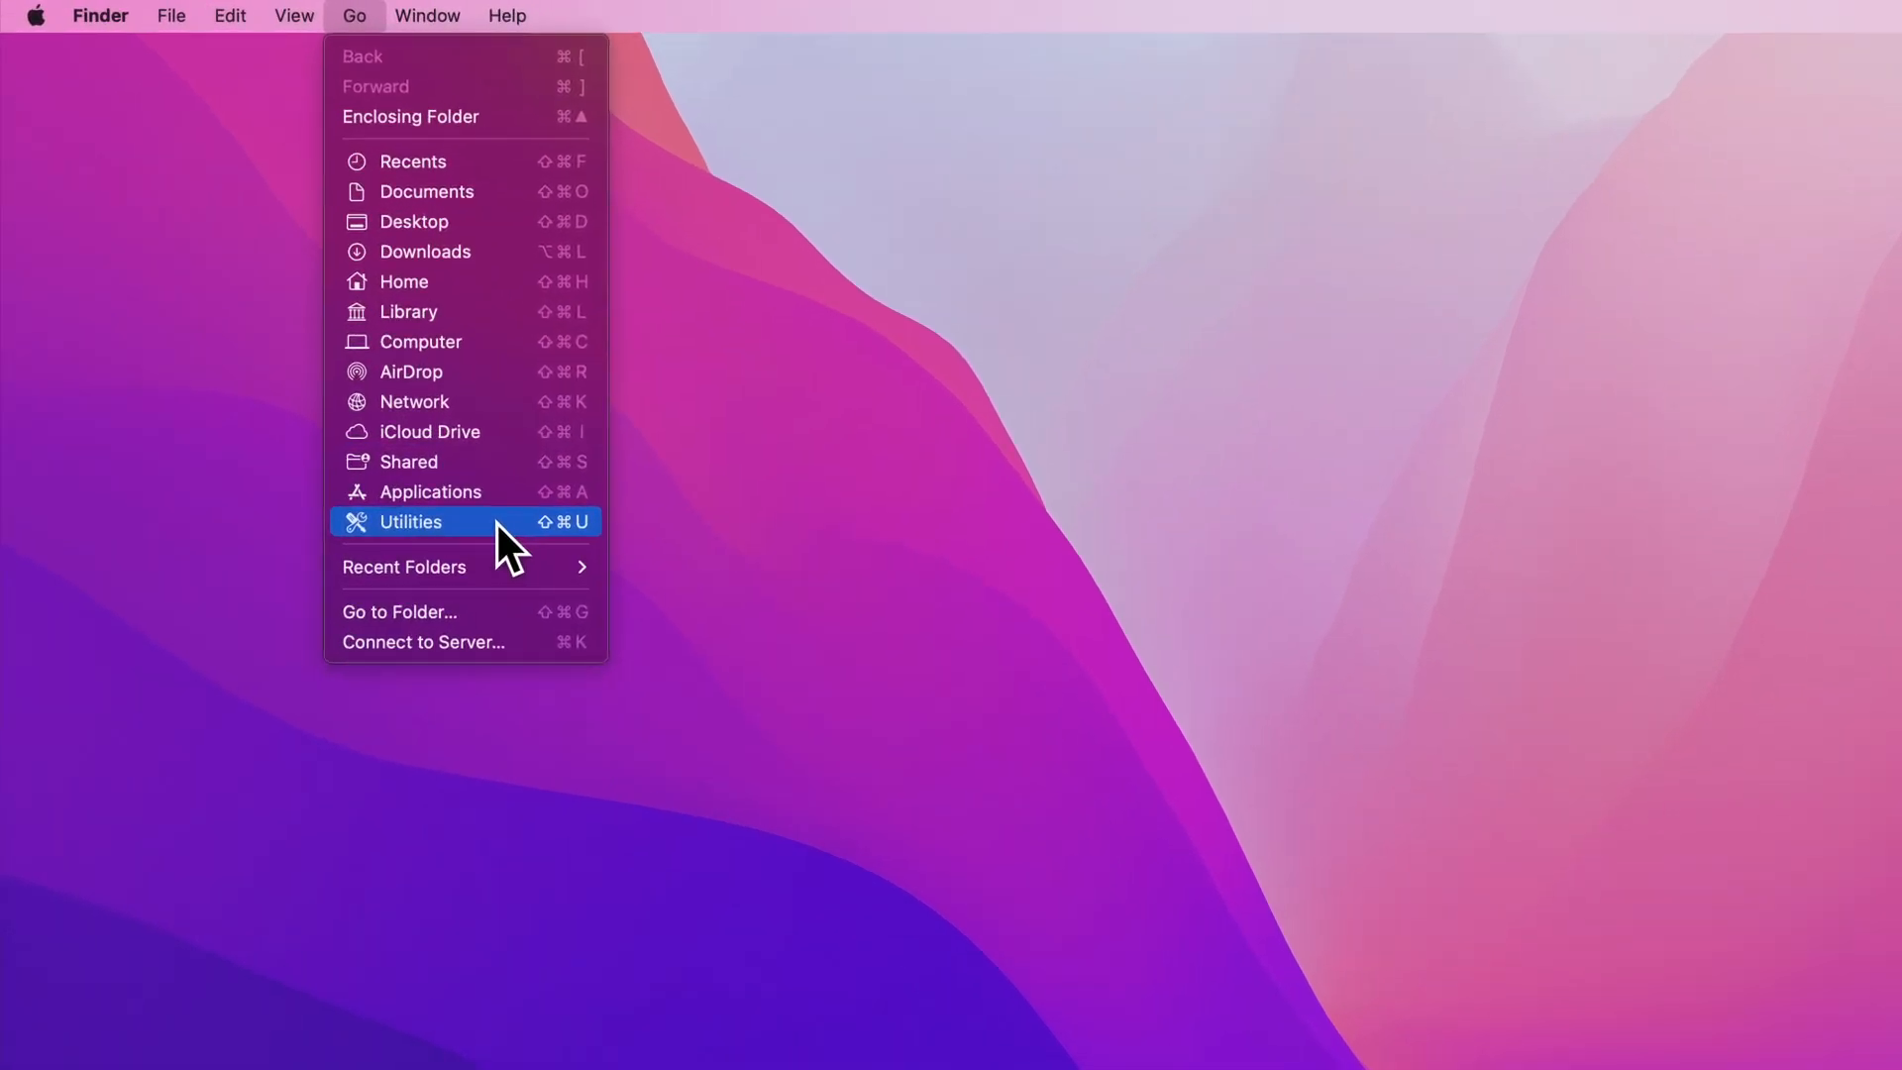
left_click(410, 521)
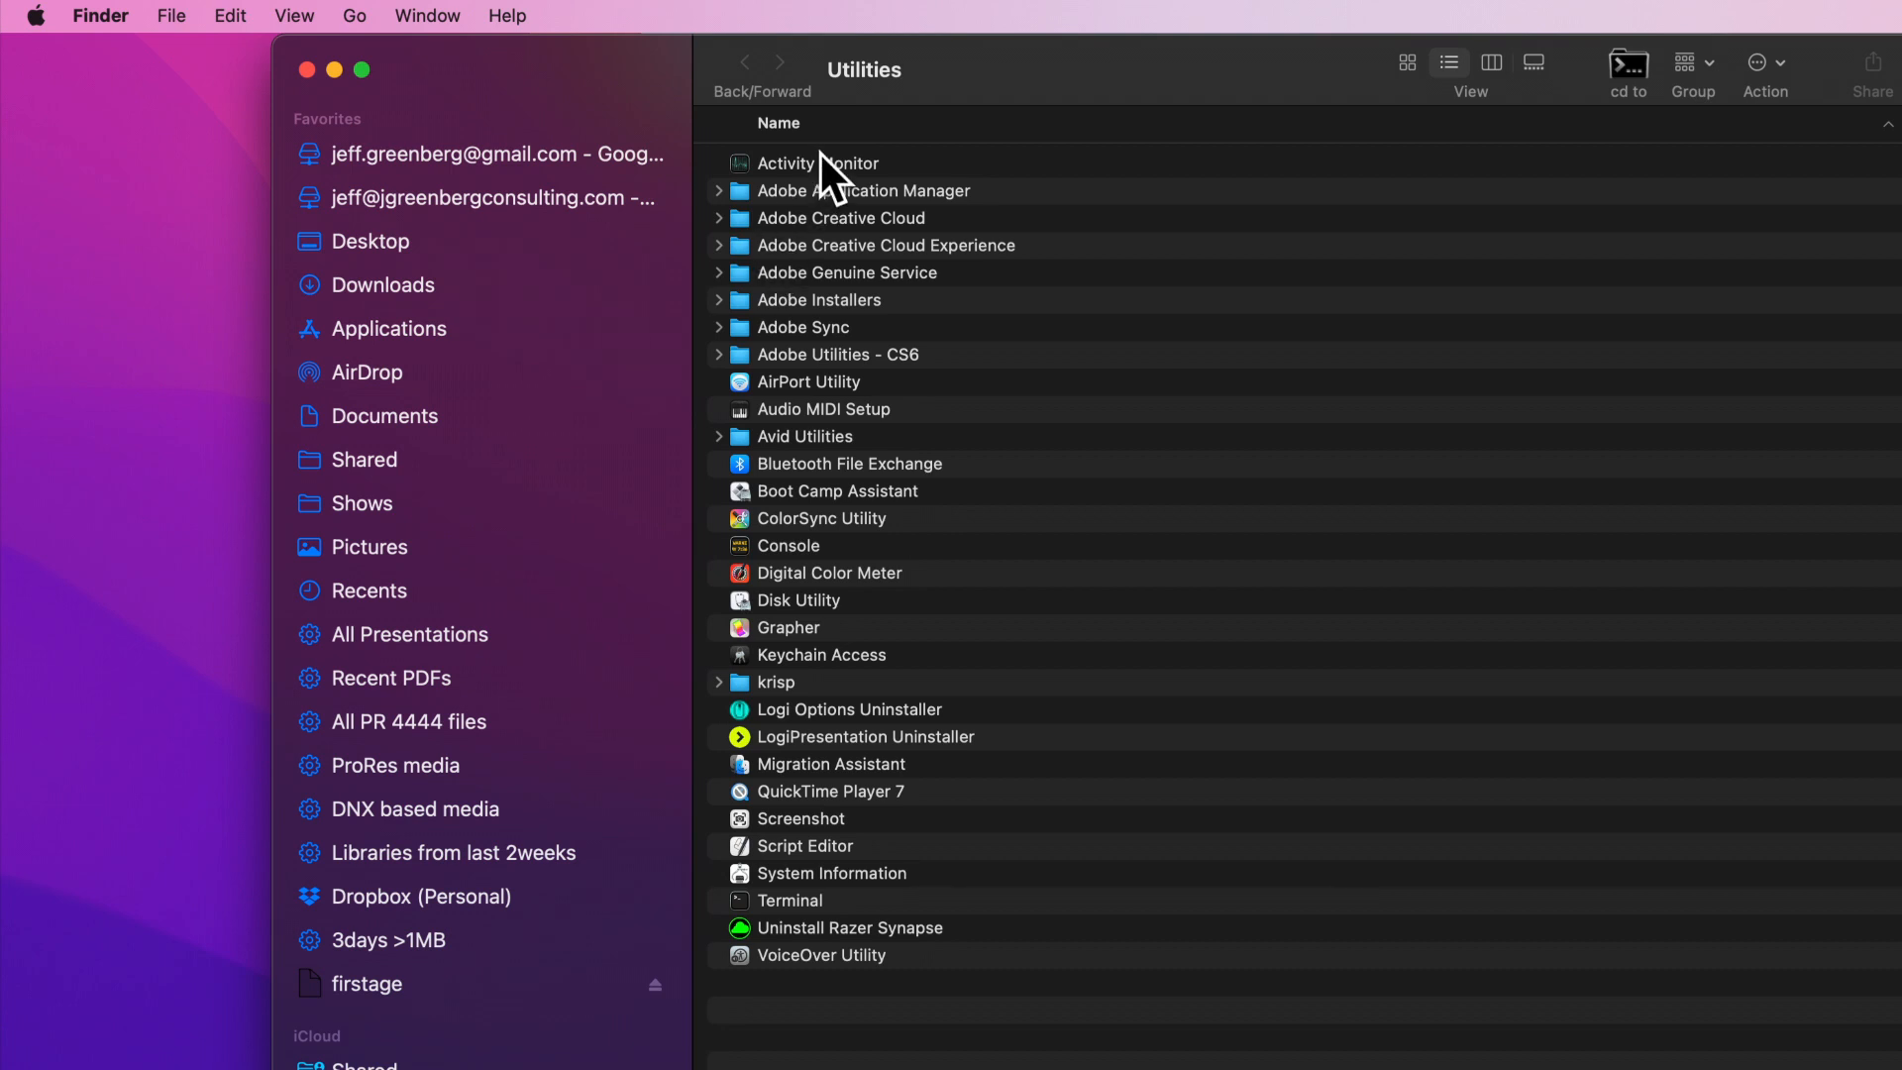
Step: Launch Activity Monitor from the Utilities list, showing processes ranked by CPU
double_click(818, 162)
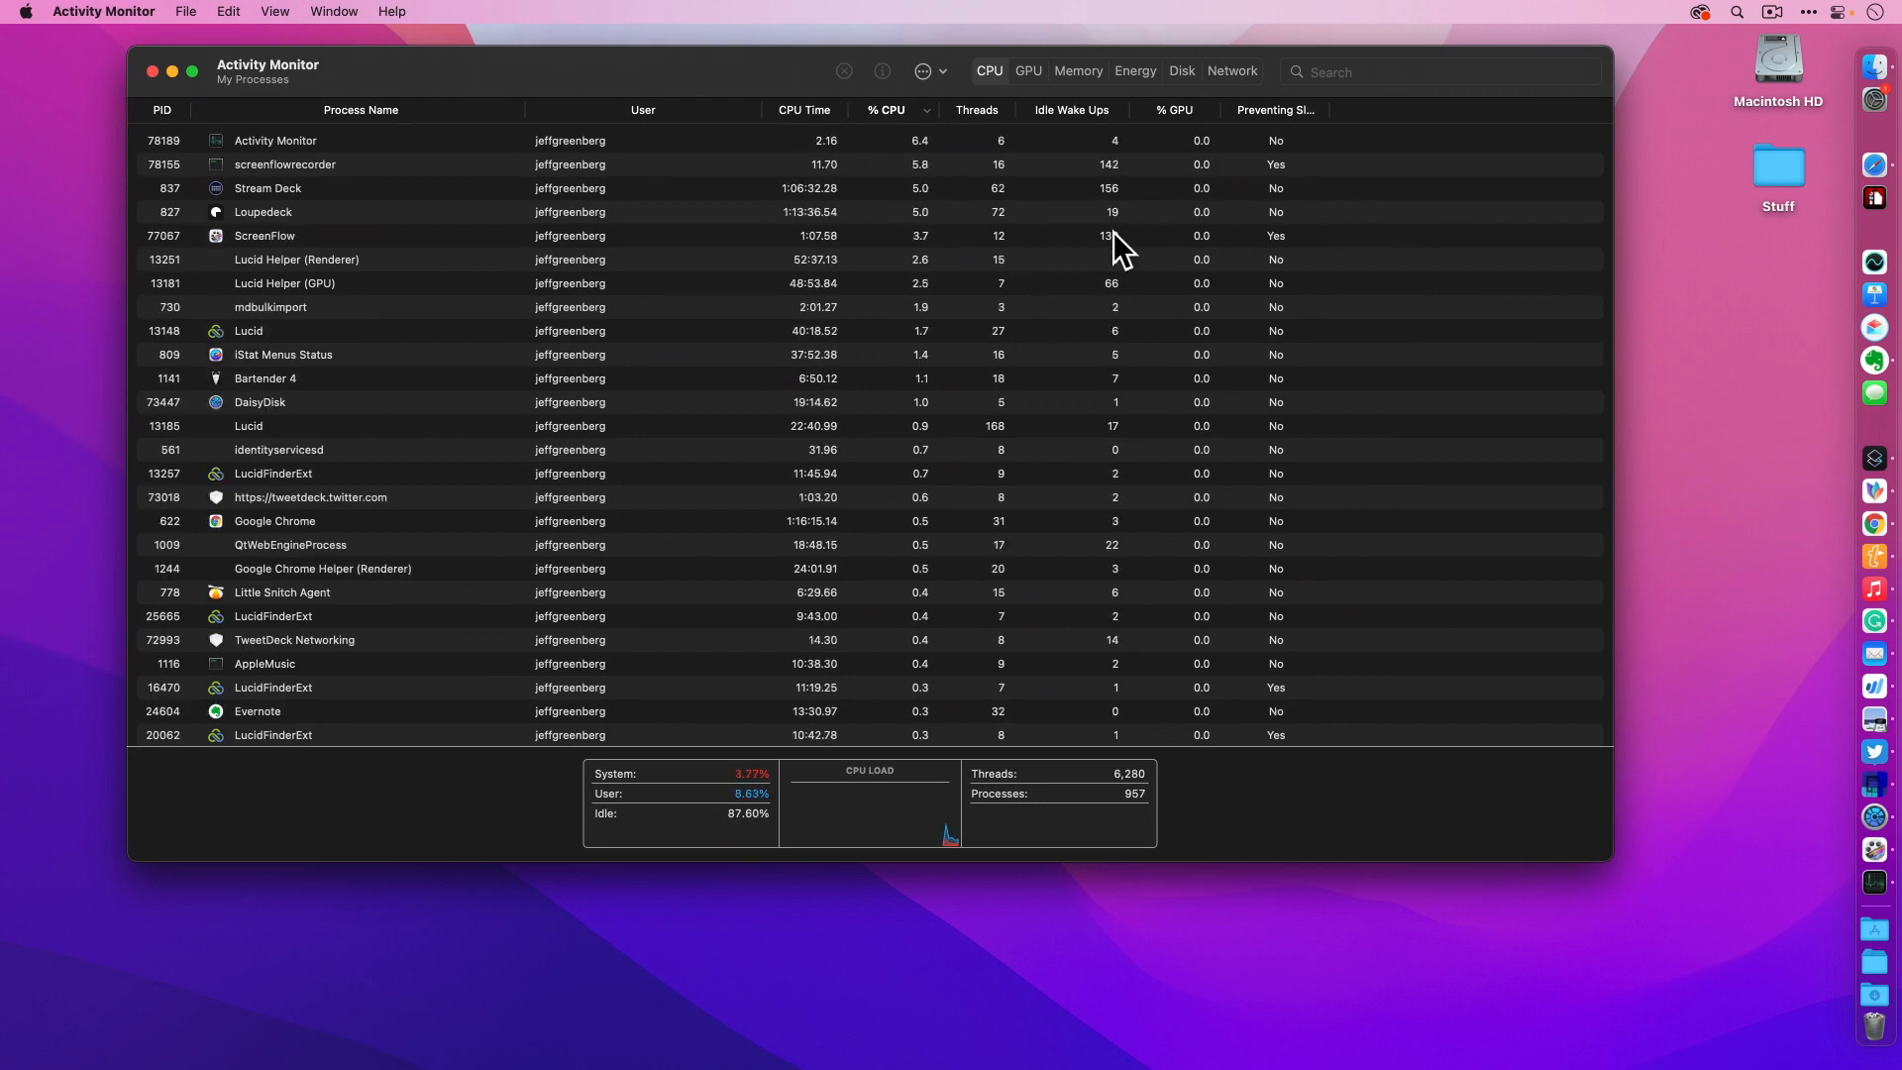
Step: Switch Activity Monitor to the Memory view with memory pressure and swap figures
left_click(1076, 72)
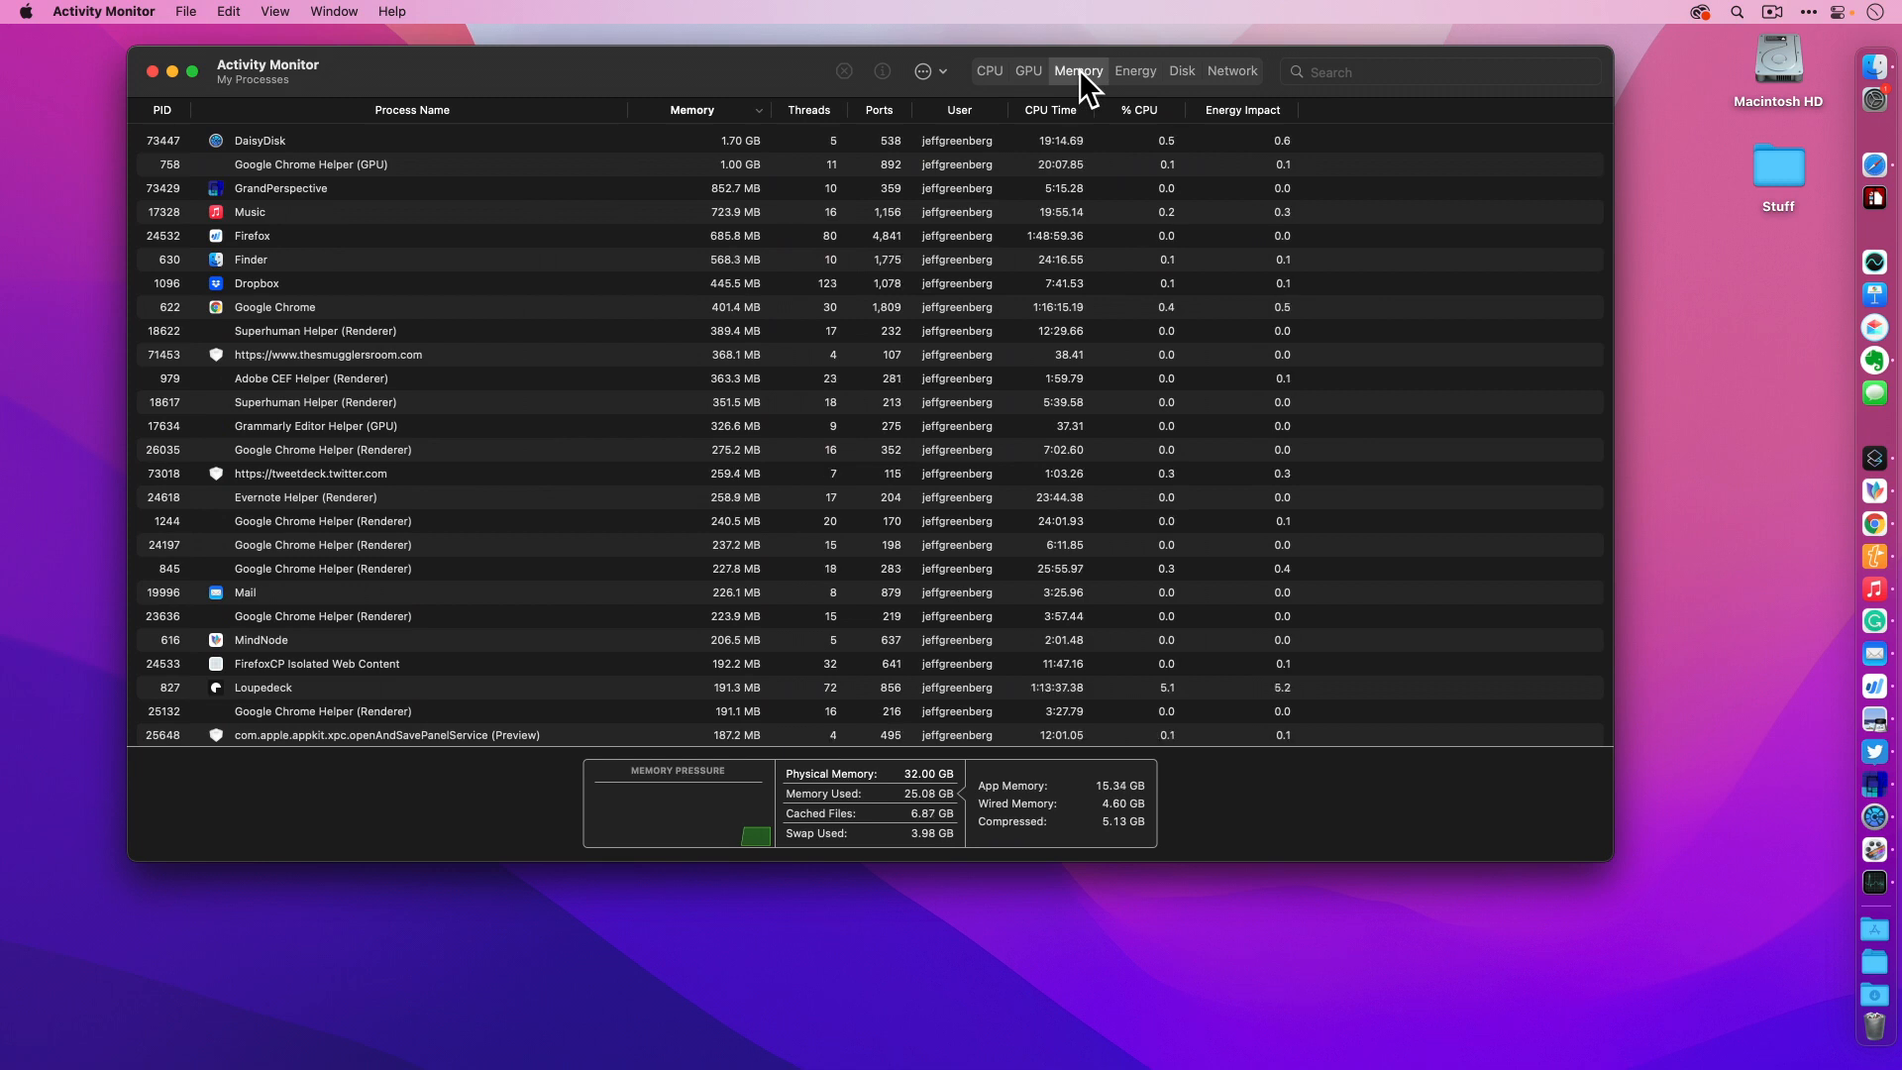
mouse_move(1059, 171)
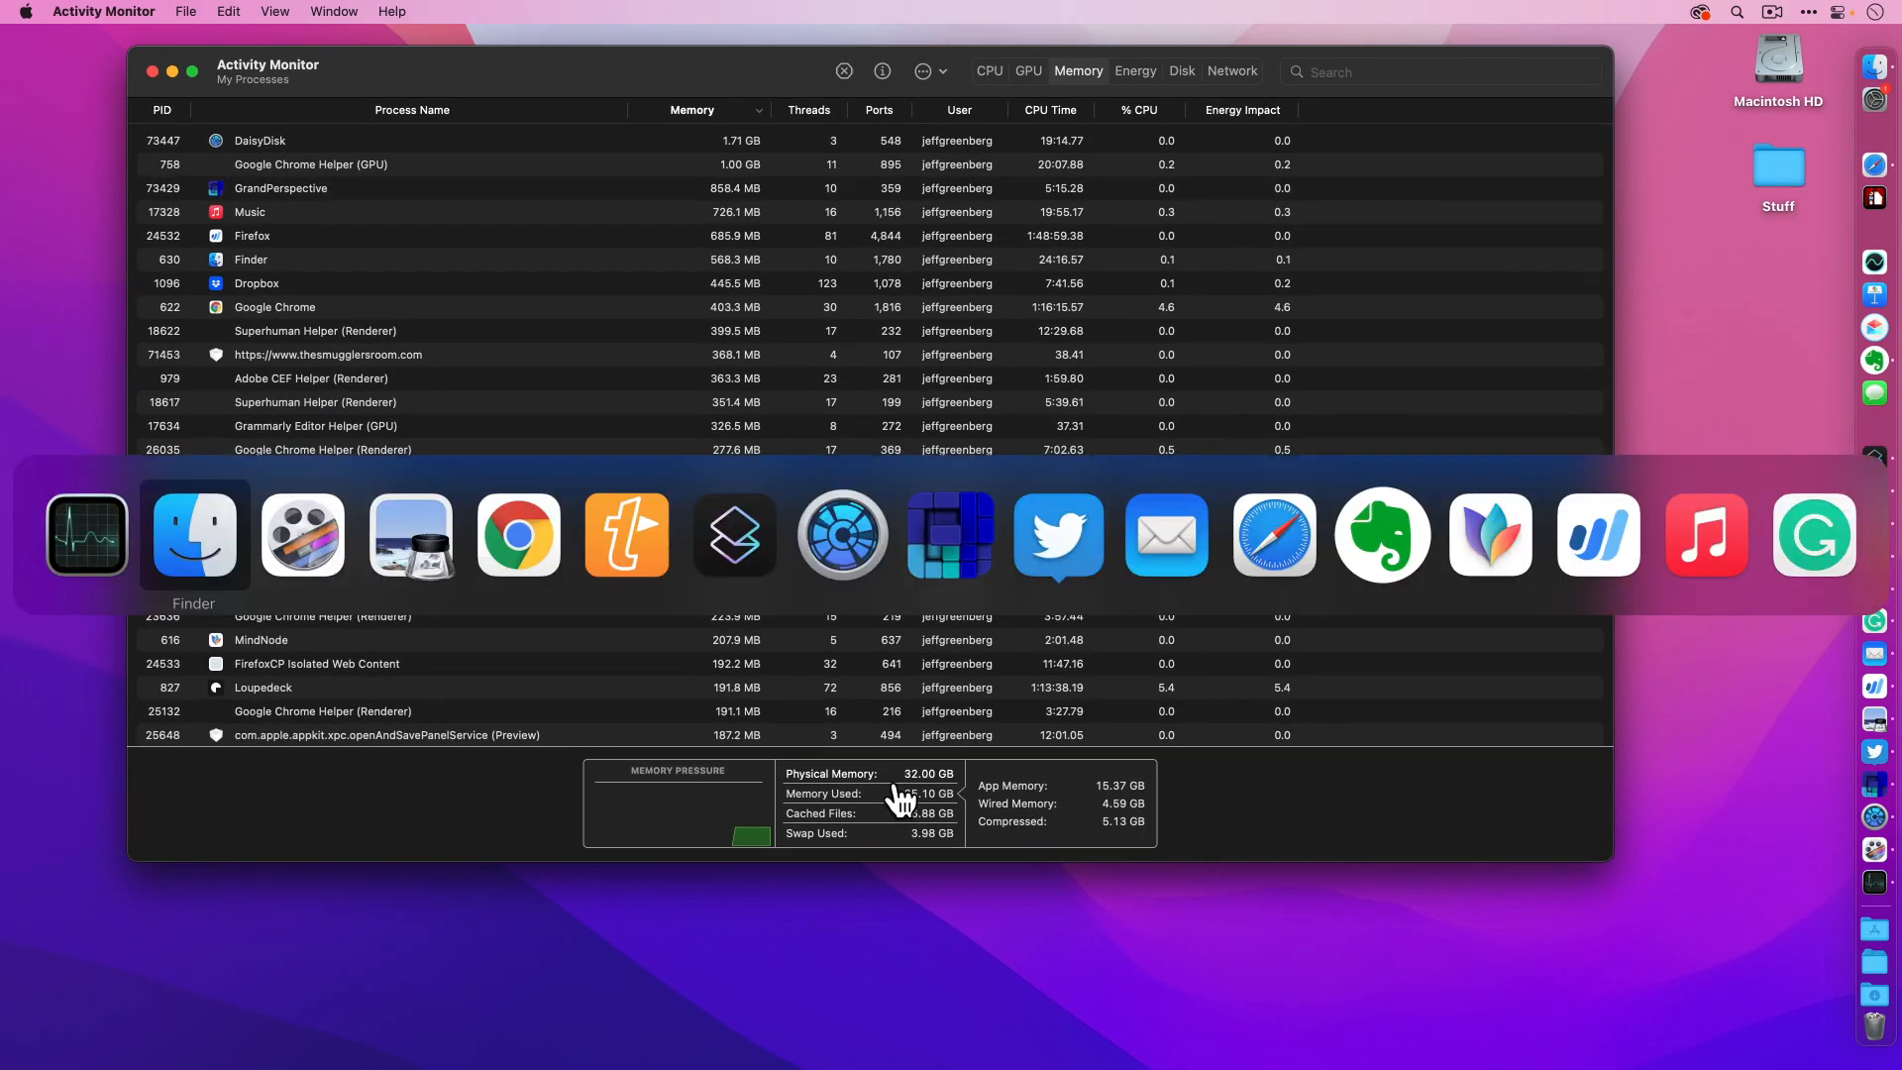
mouse_move(517, 533)
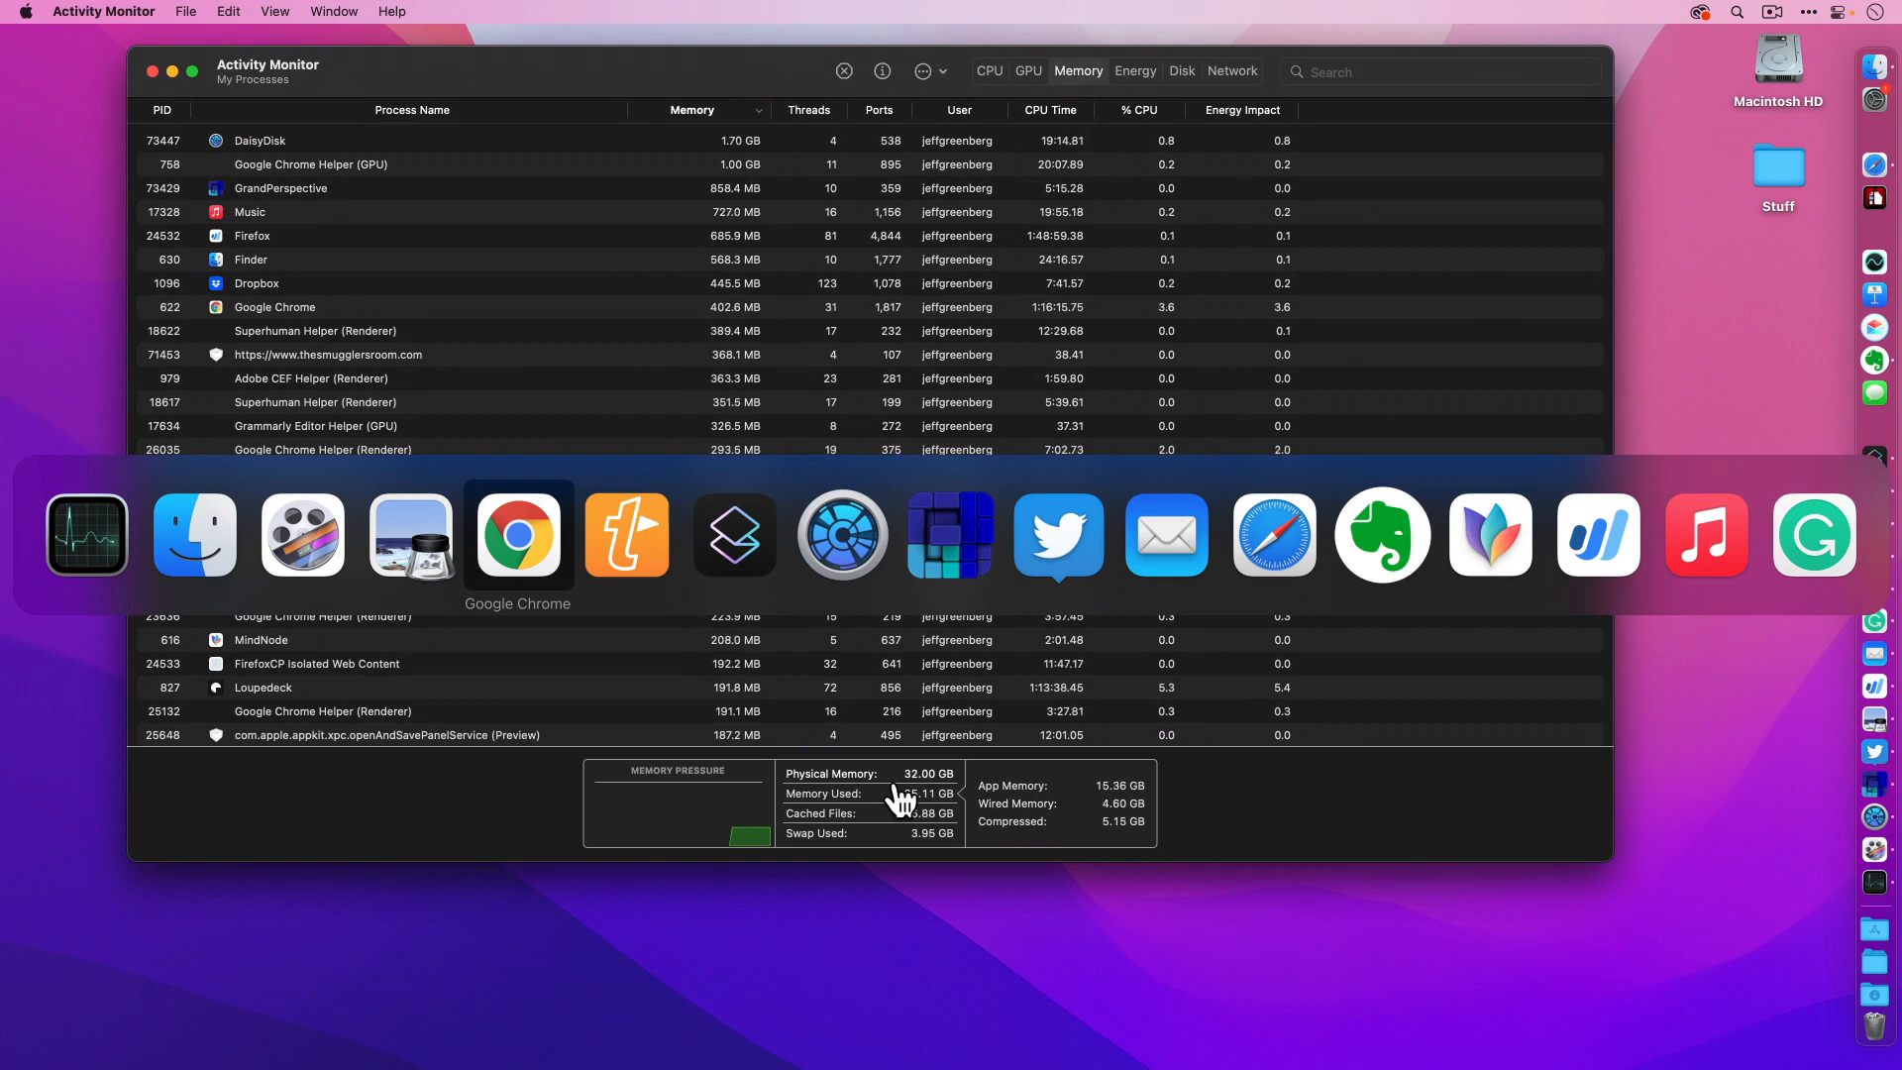
mouse_move(661, 537)
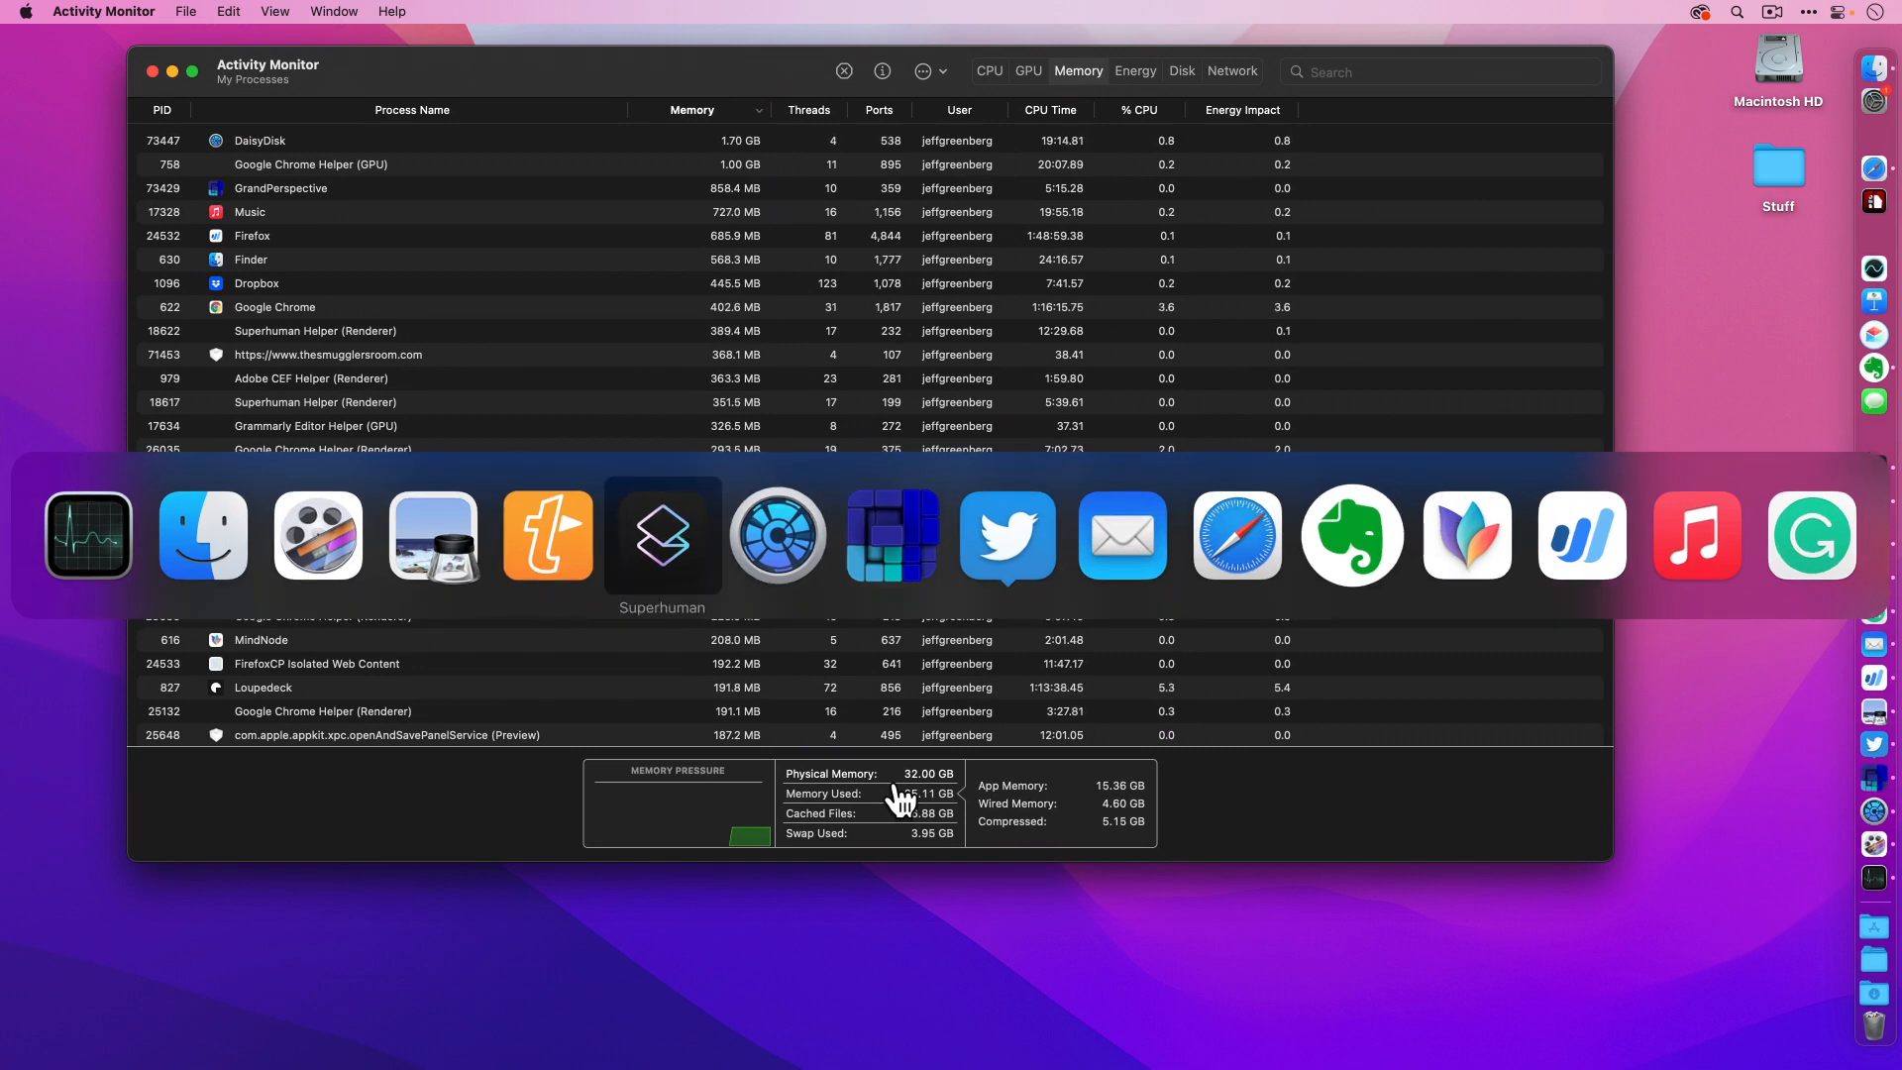
mouse_move(1058, 533)
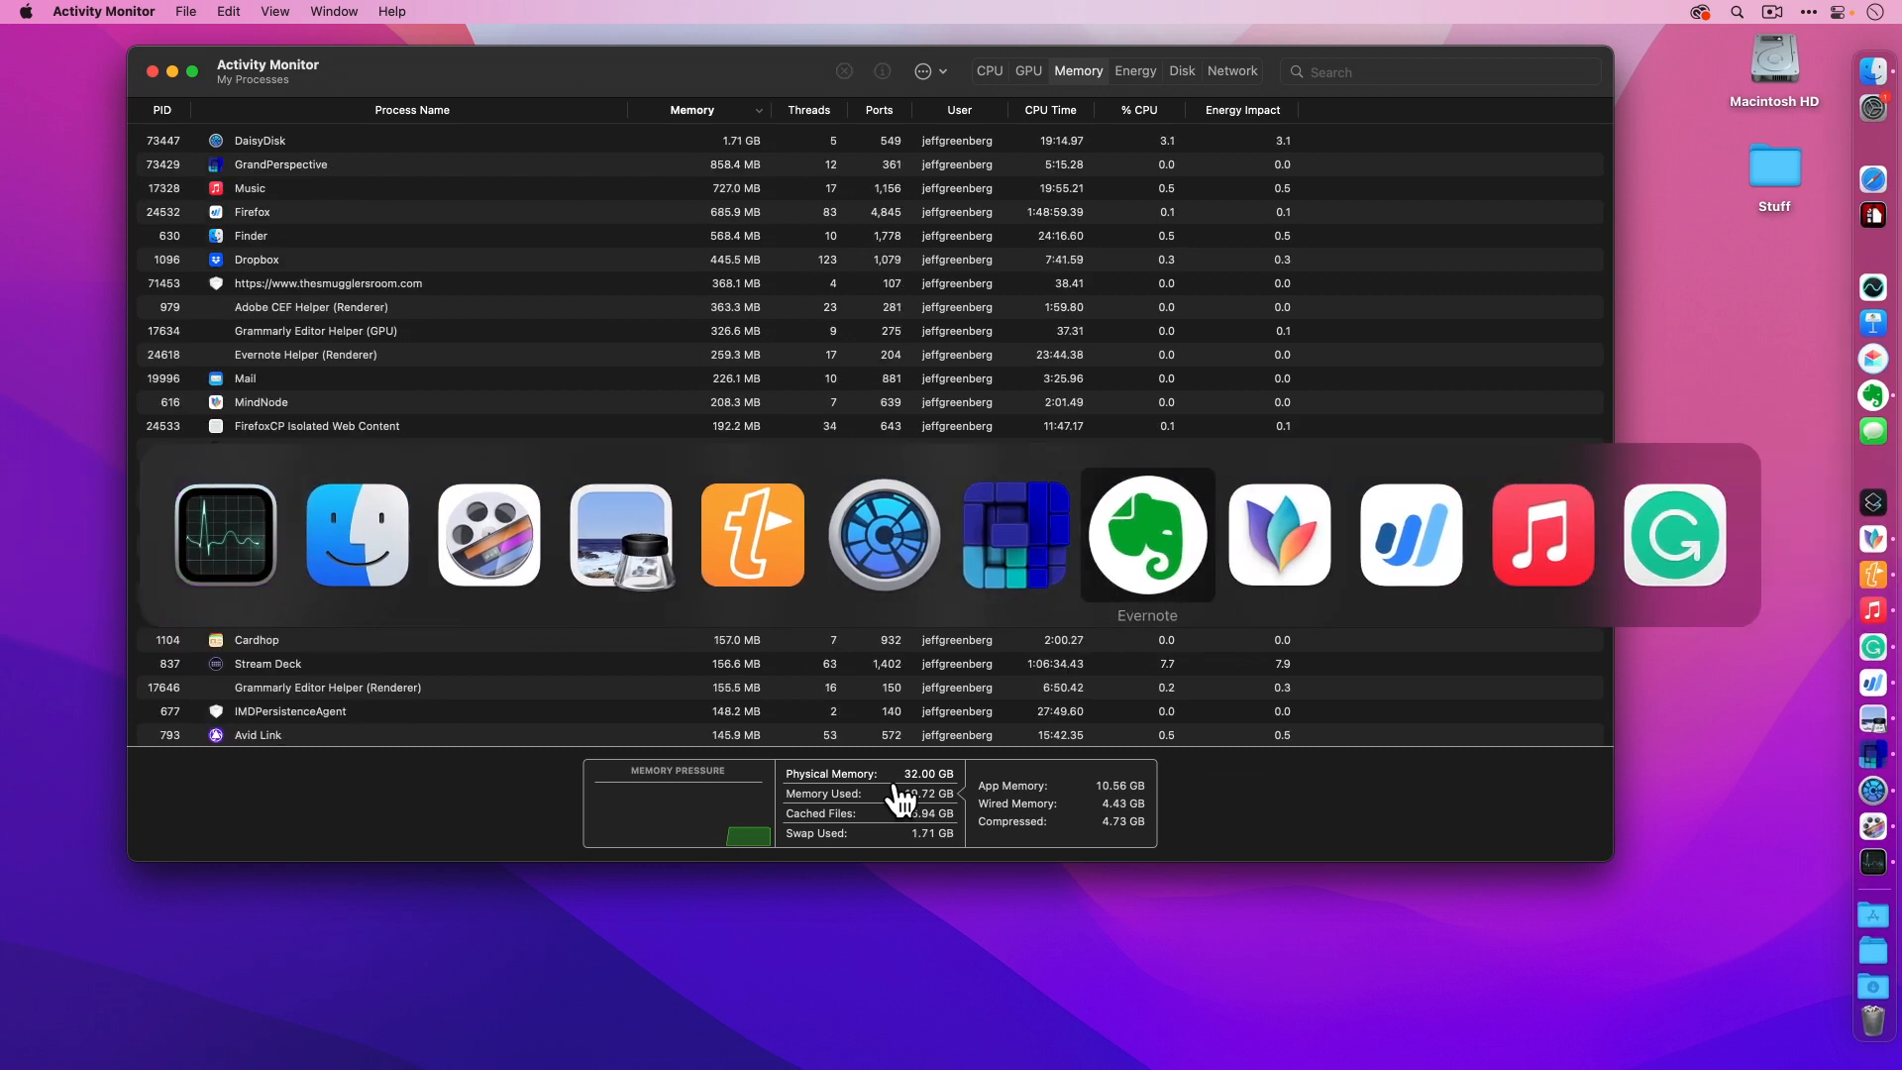
mouse_move(1409, 535)
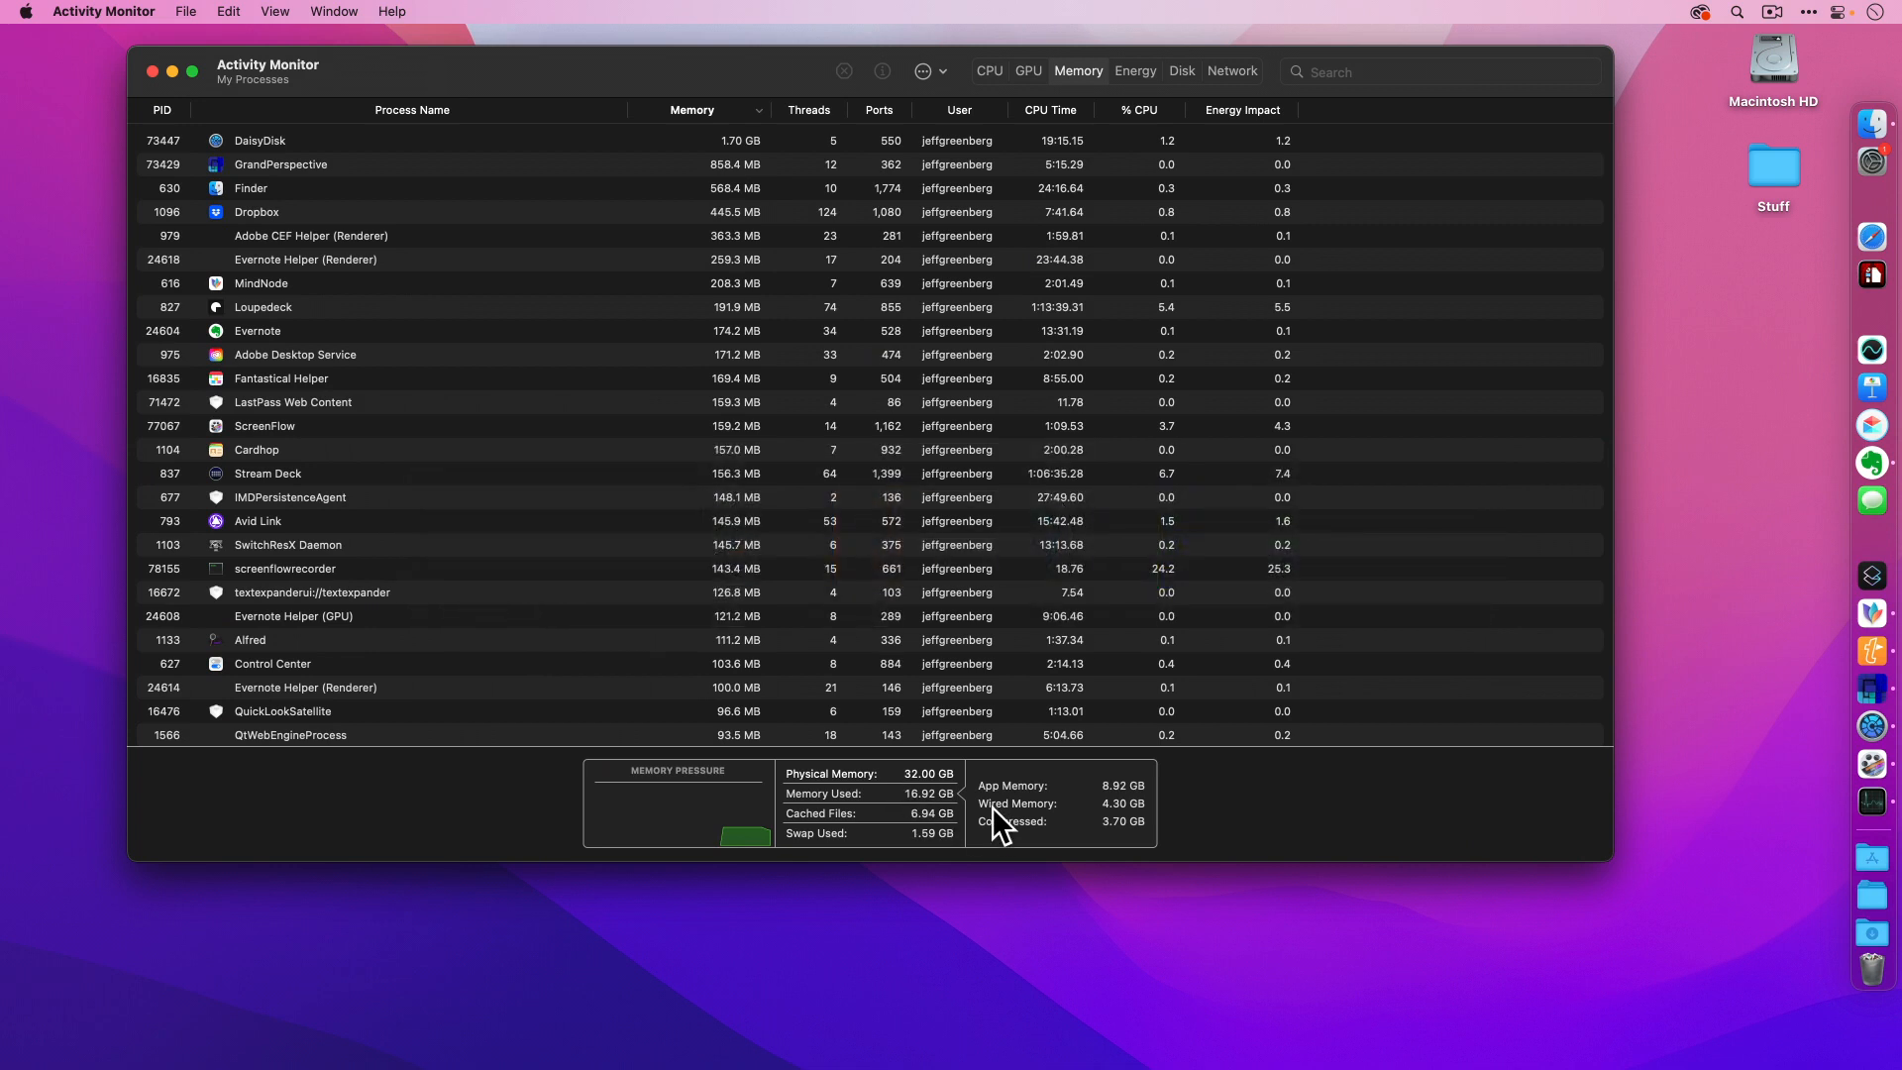
mouse_move(1000, 824)
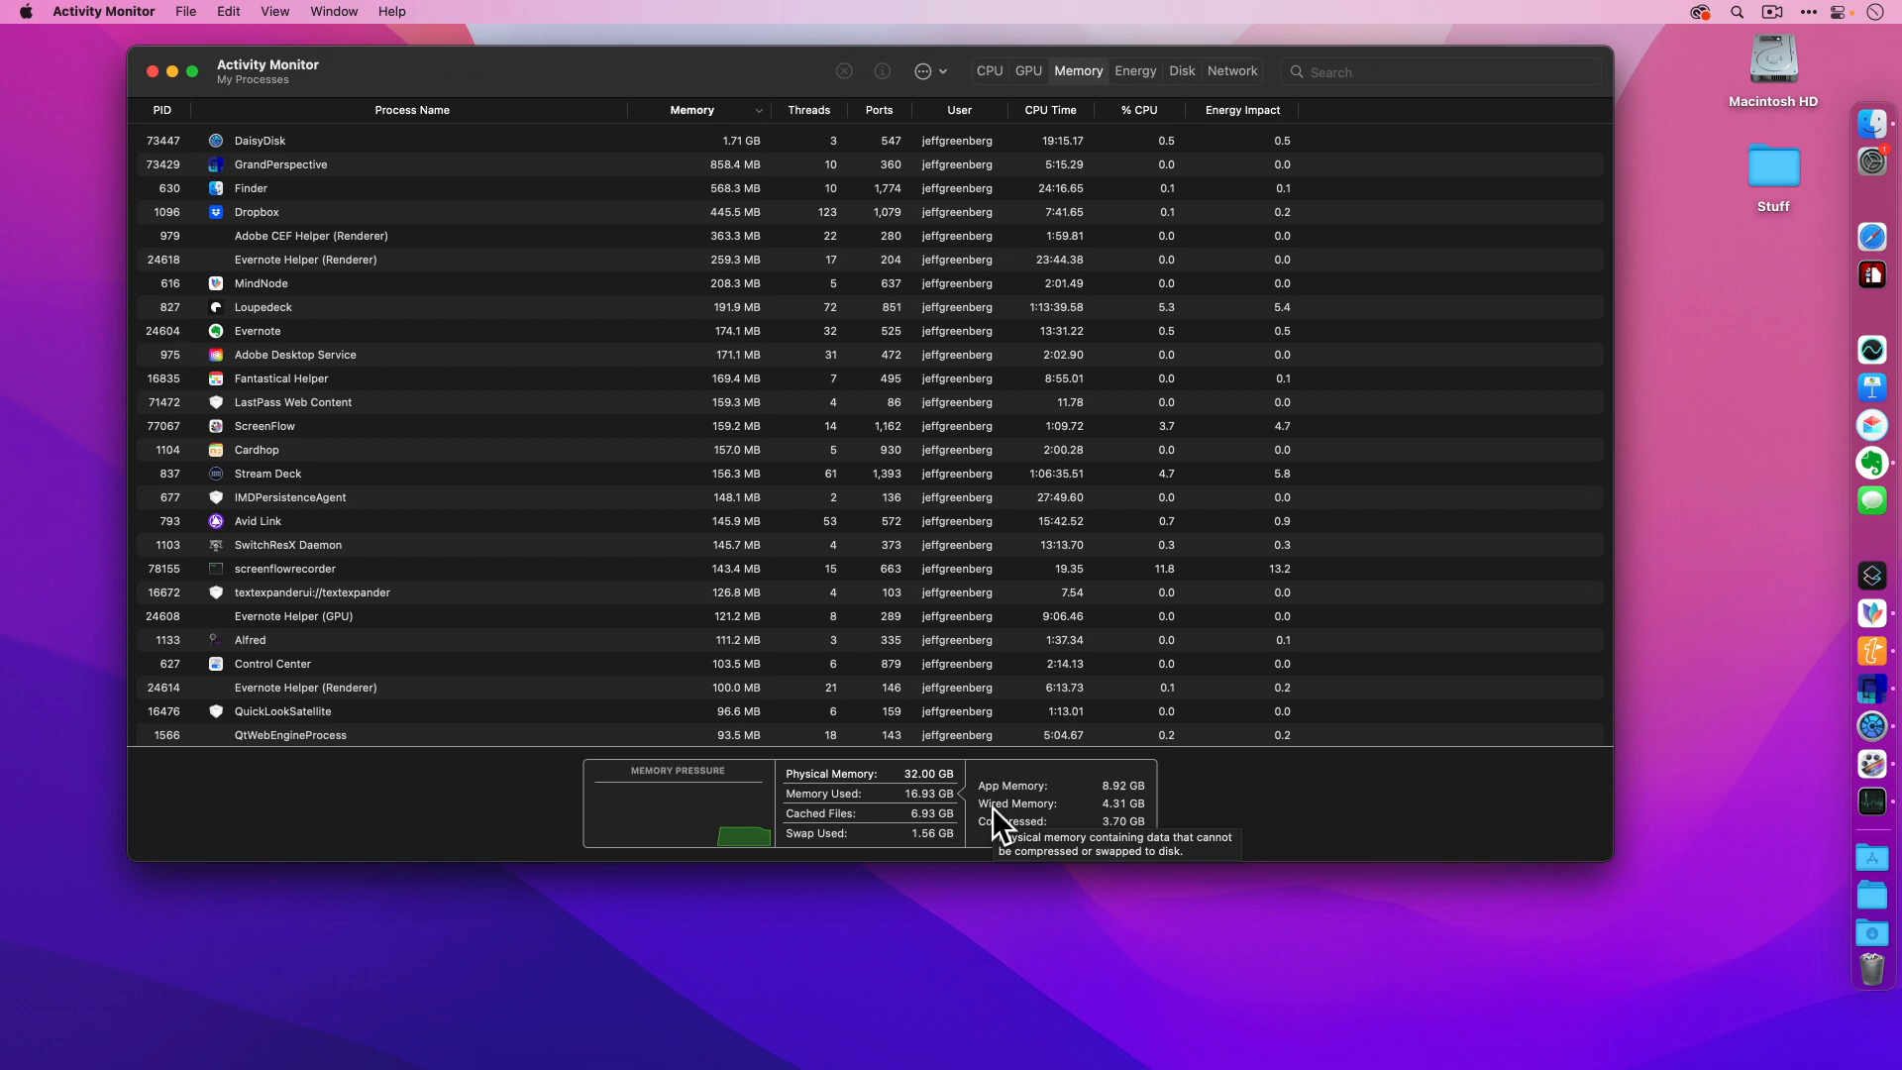
mouse_move(1144, 789)
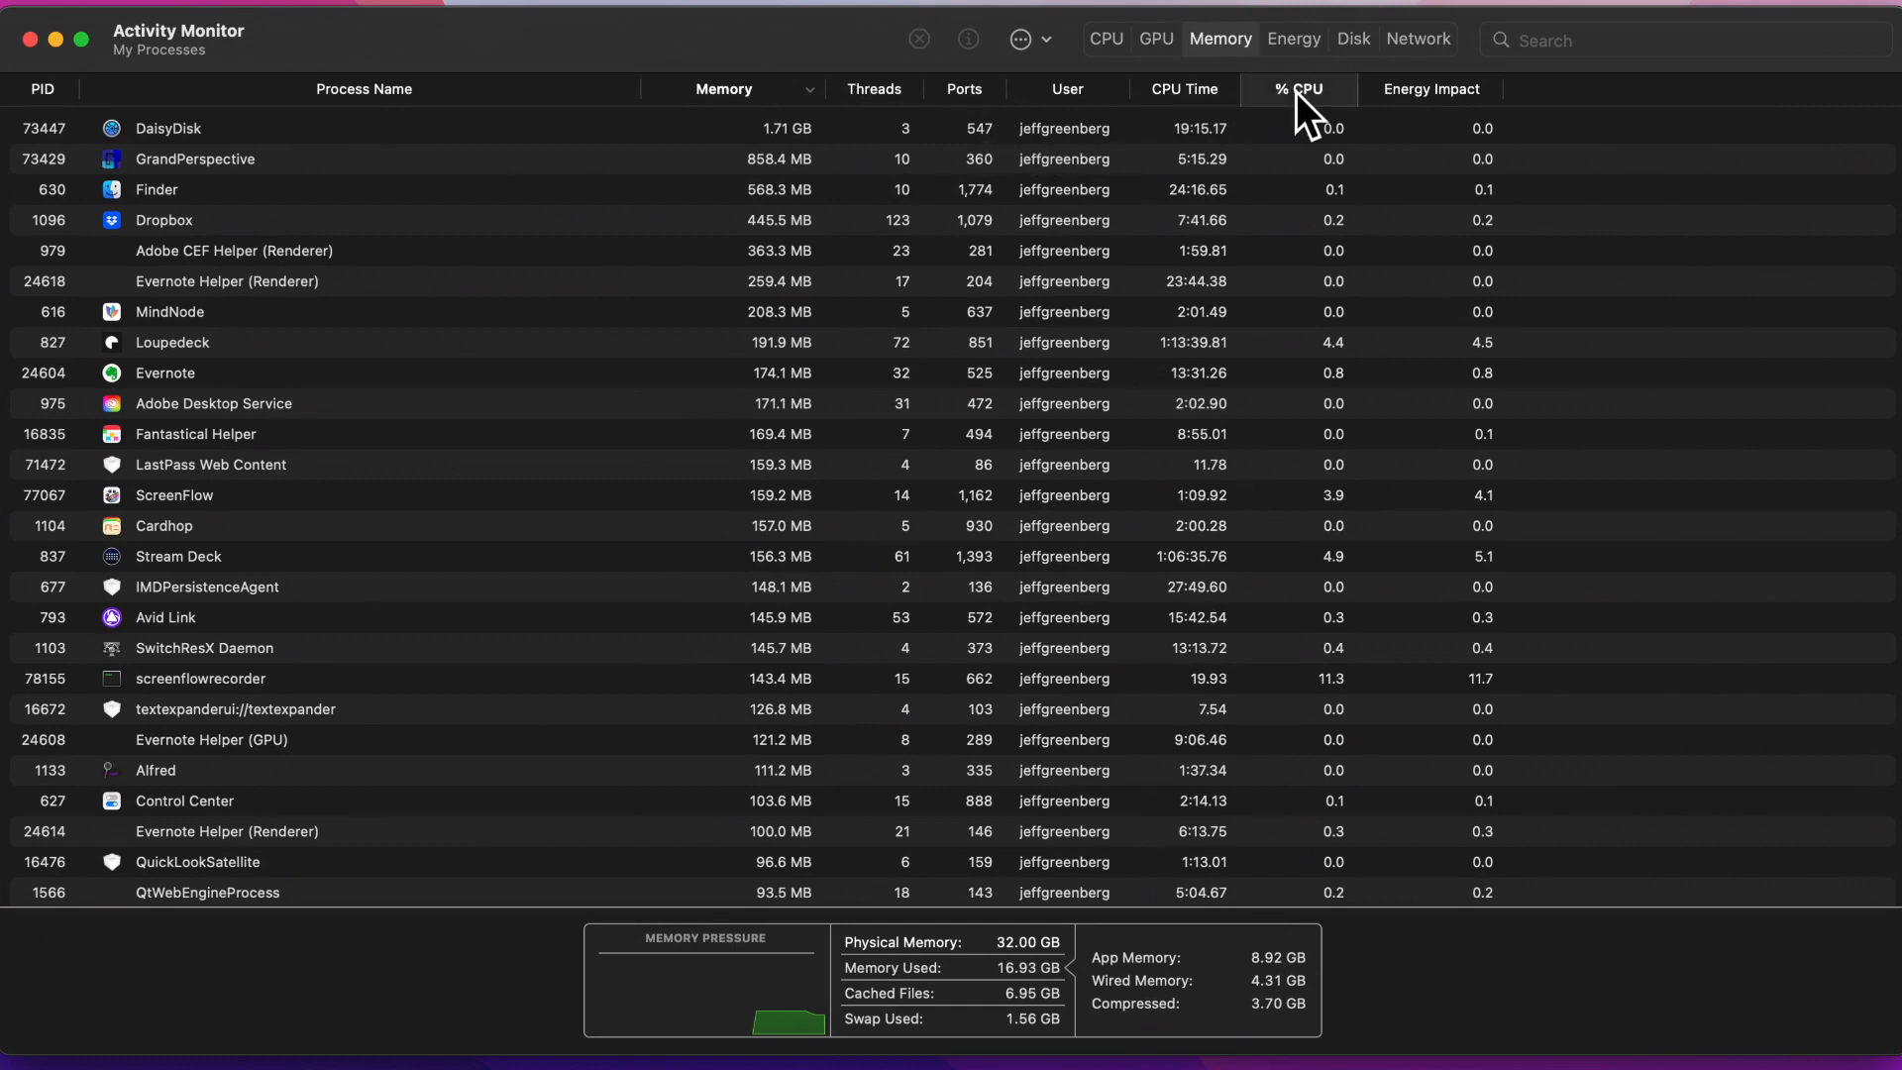
left_click(1292, 89)
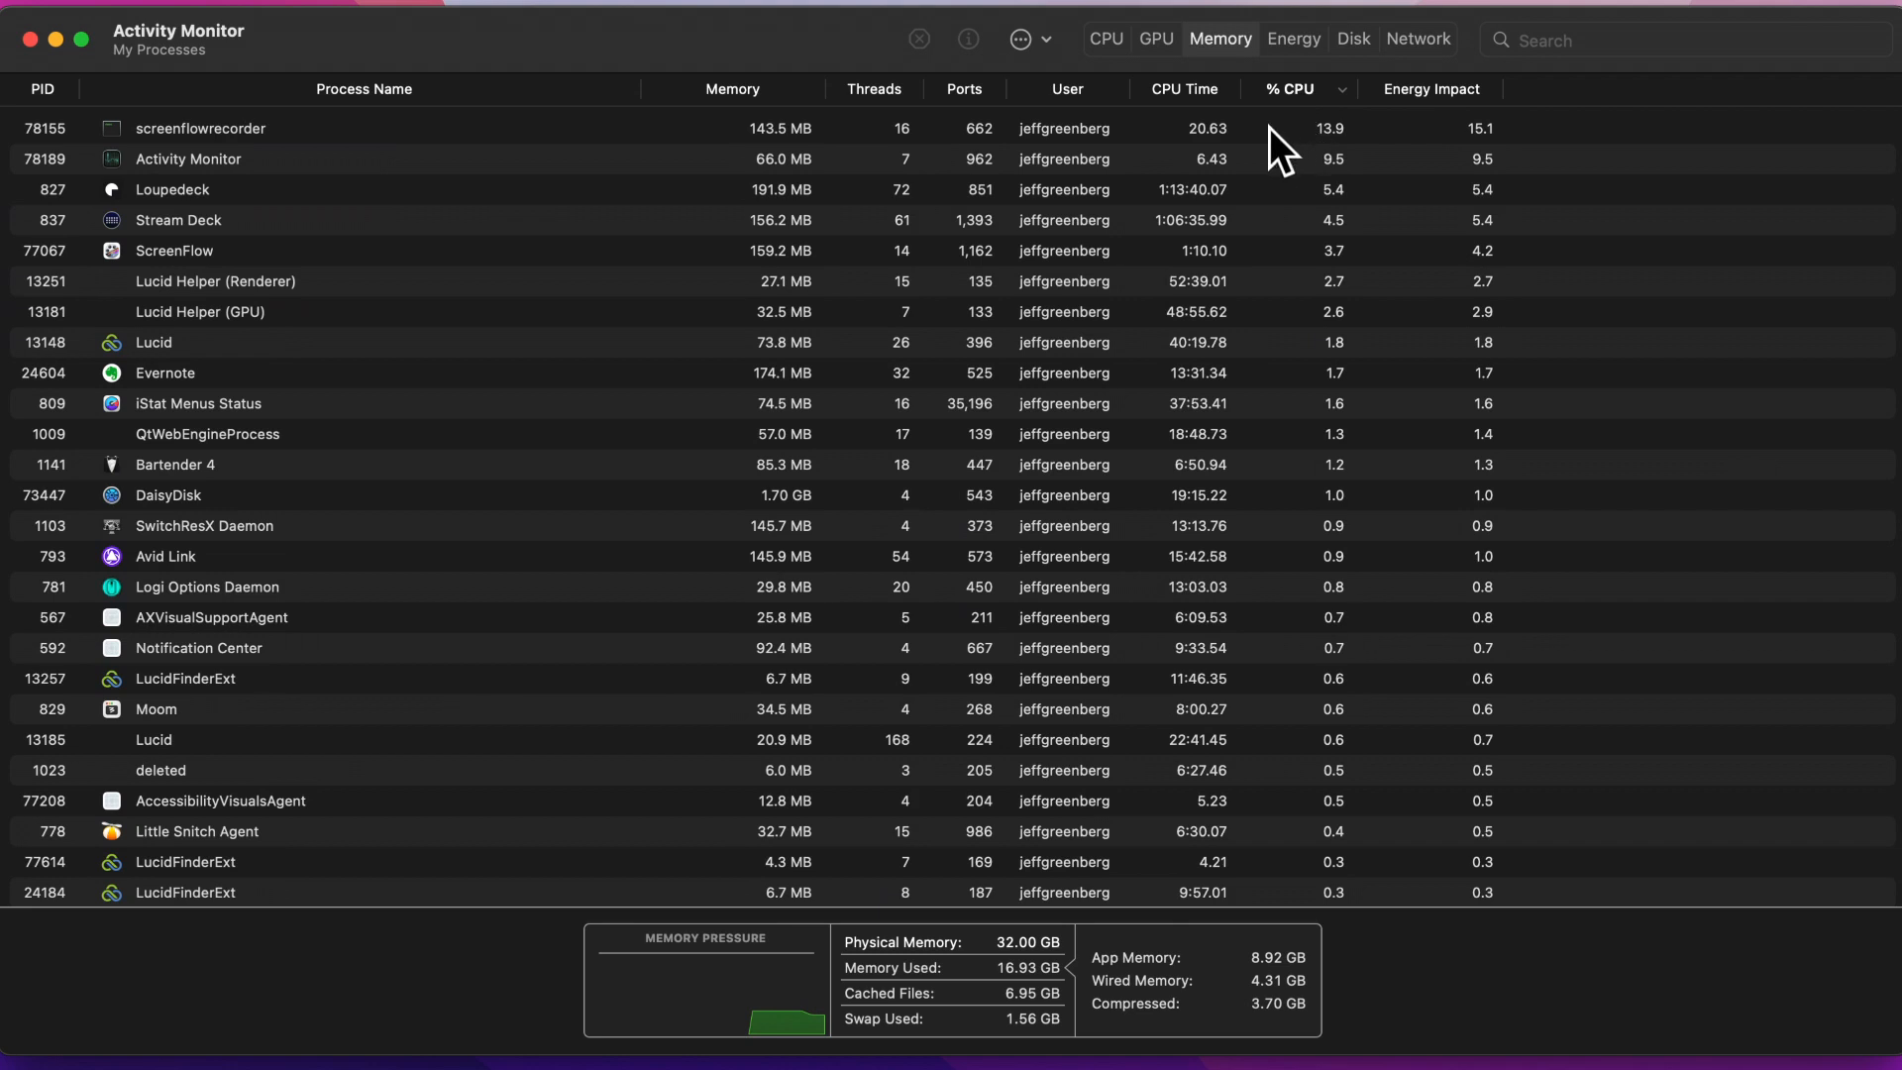
mouse_move(1096, 159)
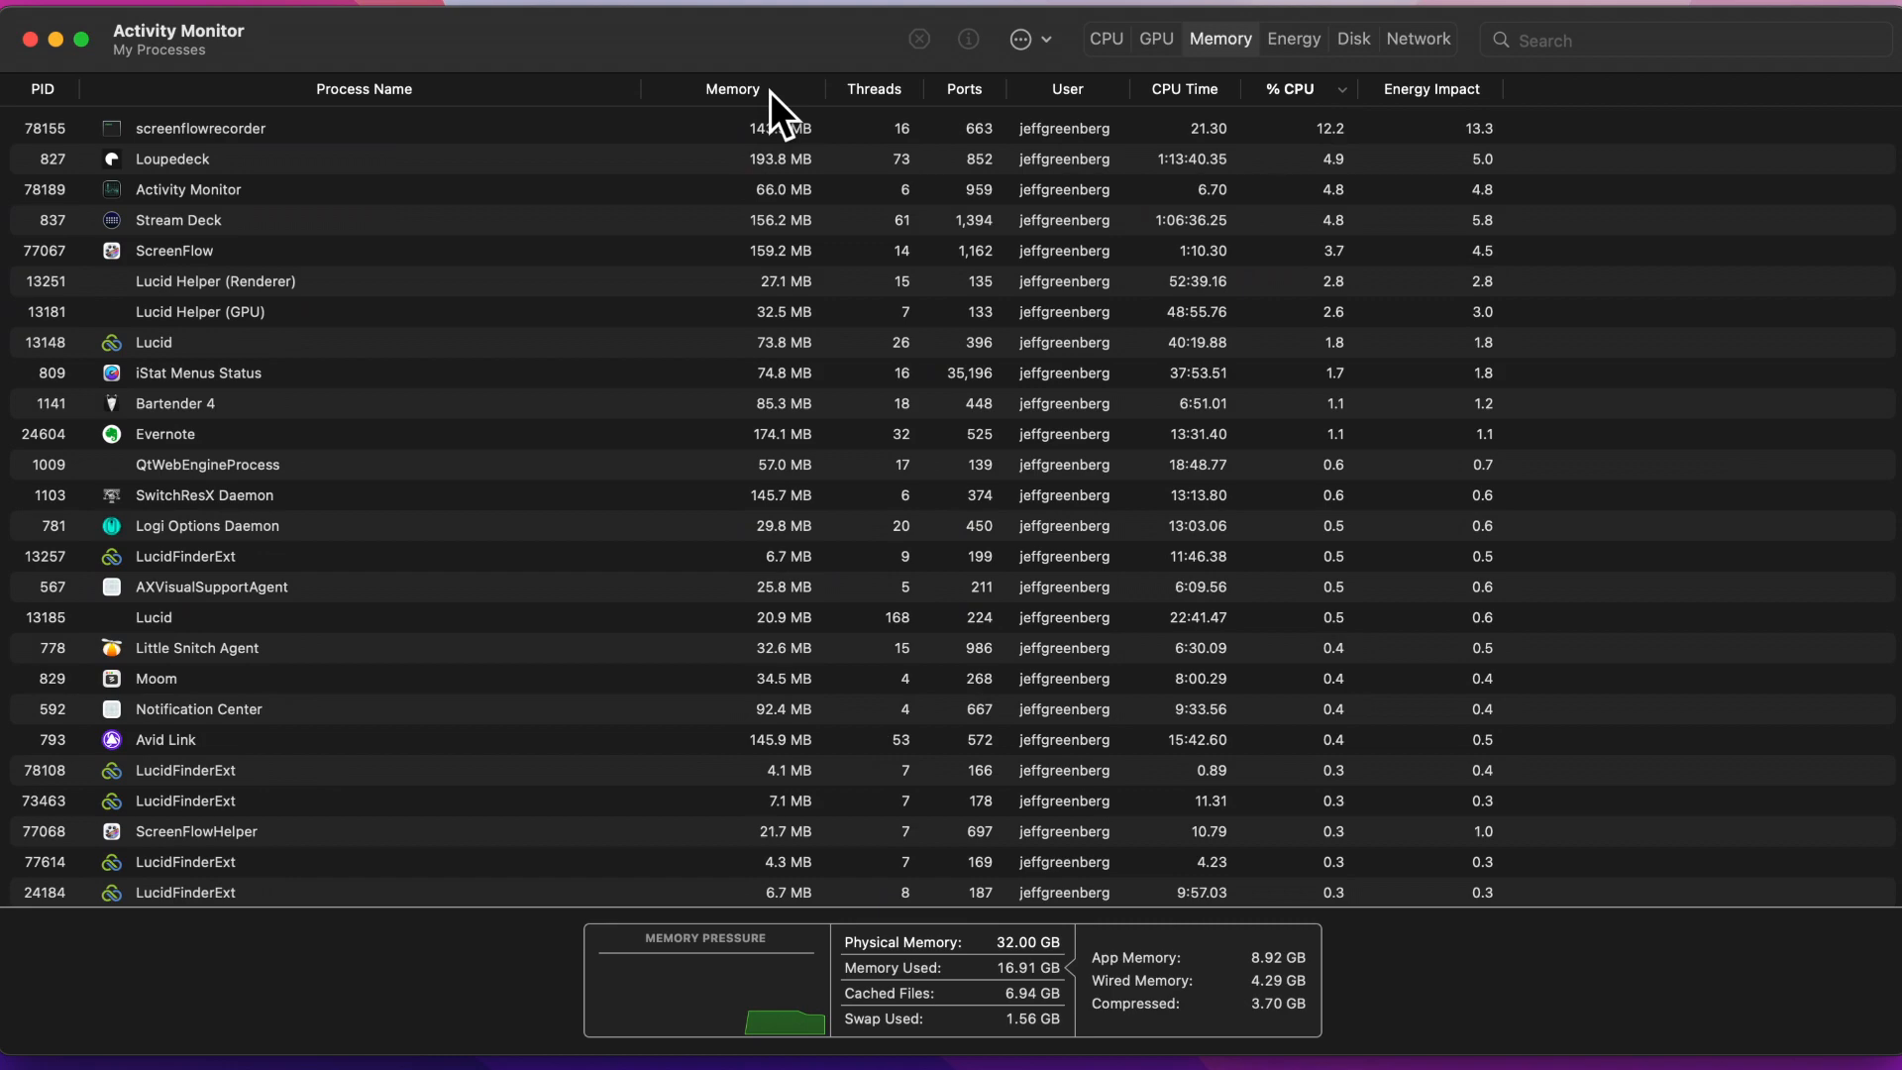
left_click(731, 89)
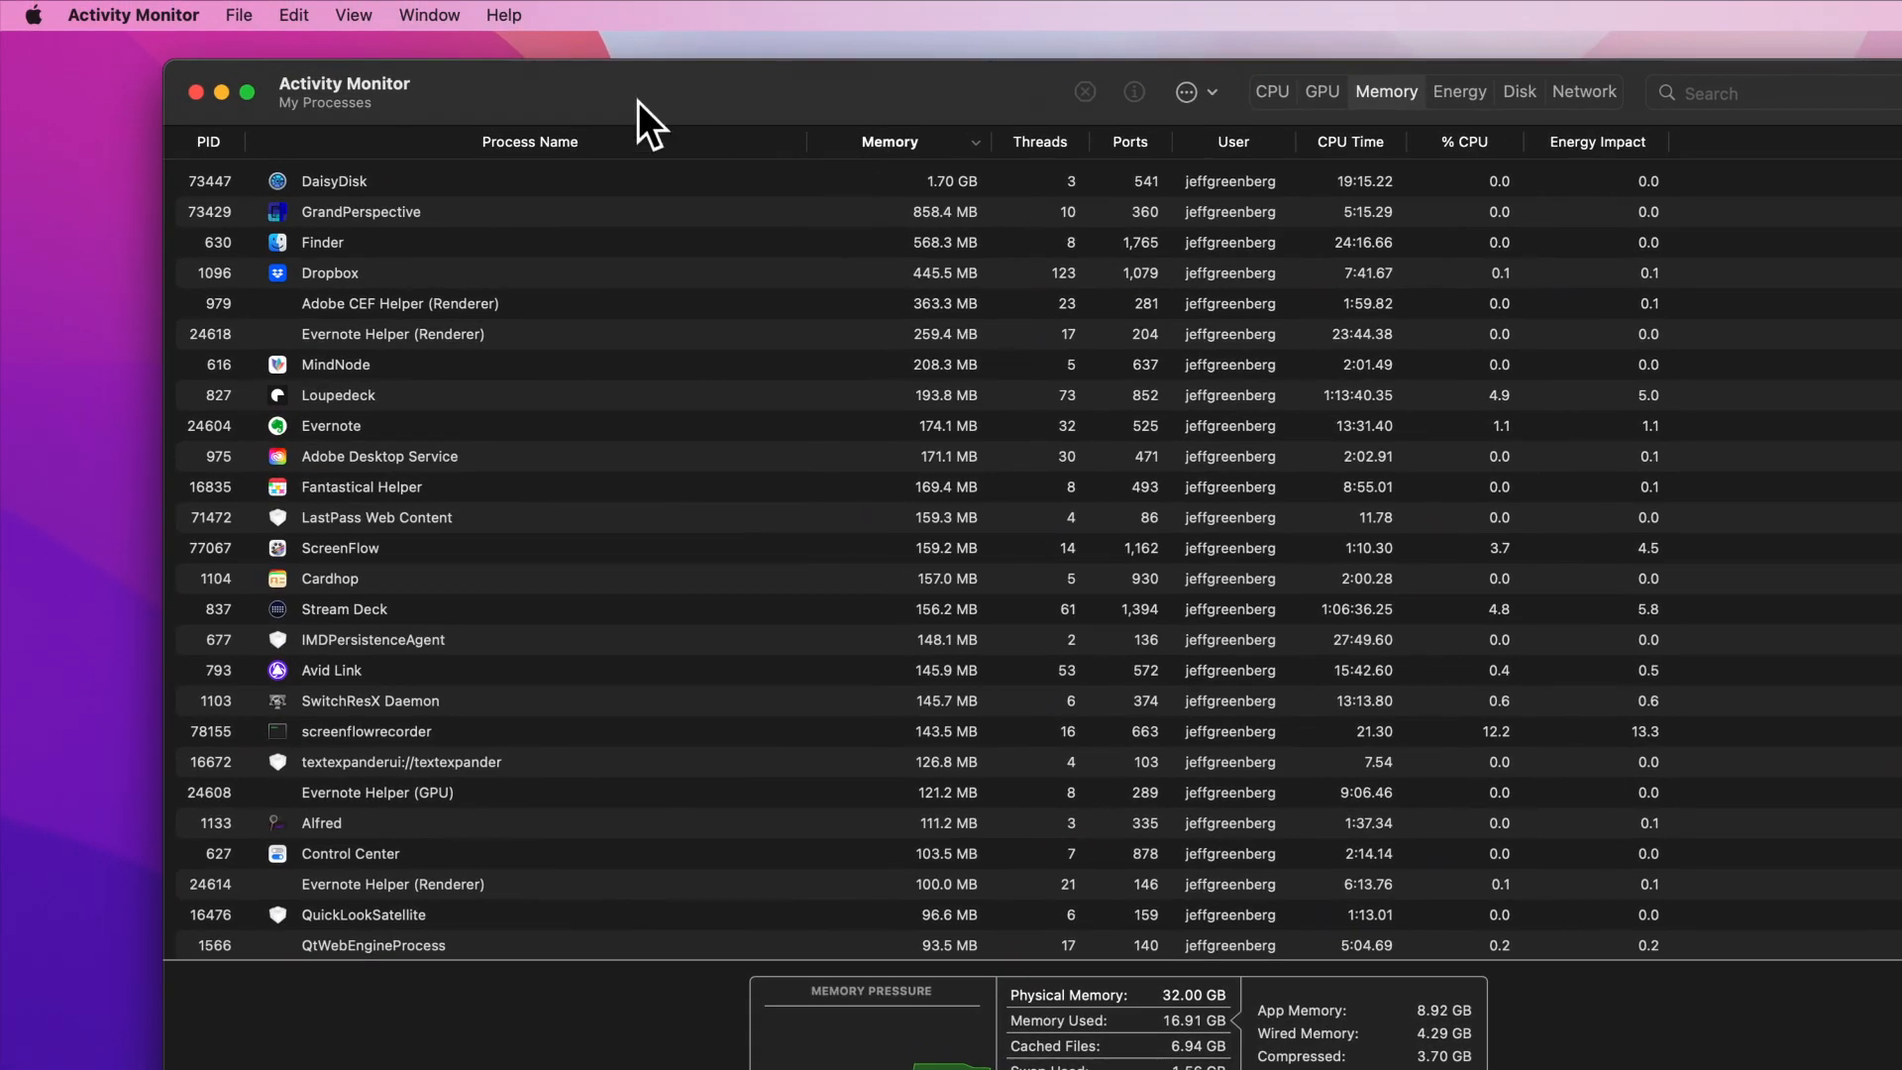
Step: Show All Processes including system ones, select WindowServer, and browse the ~16.9 GB memory list
left_click(353, 14)
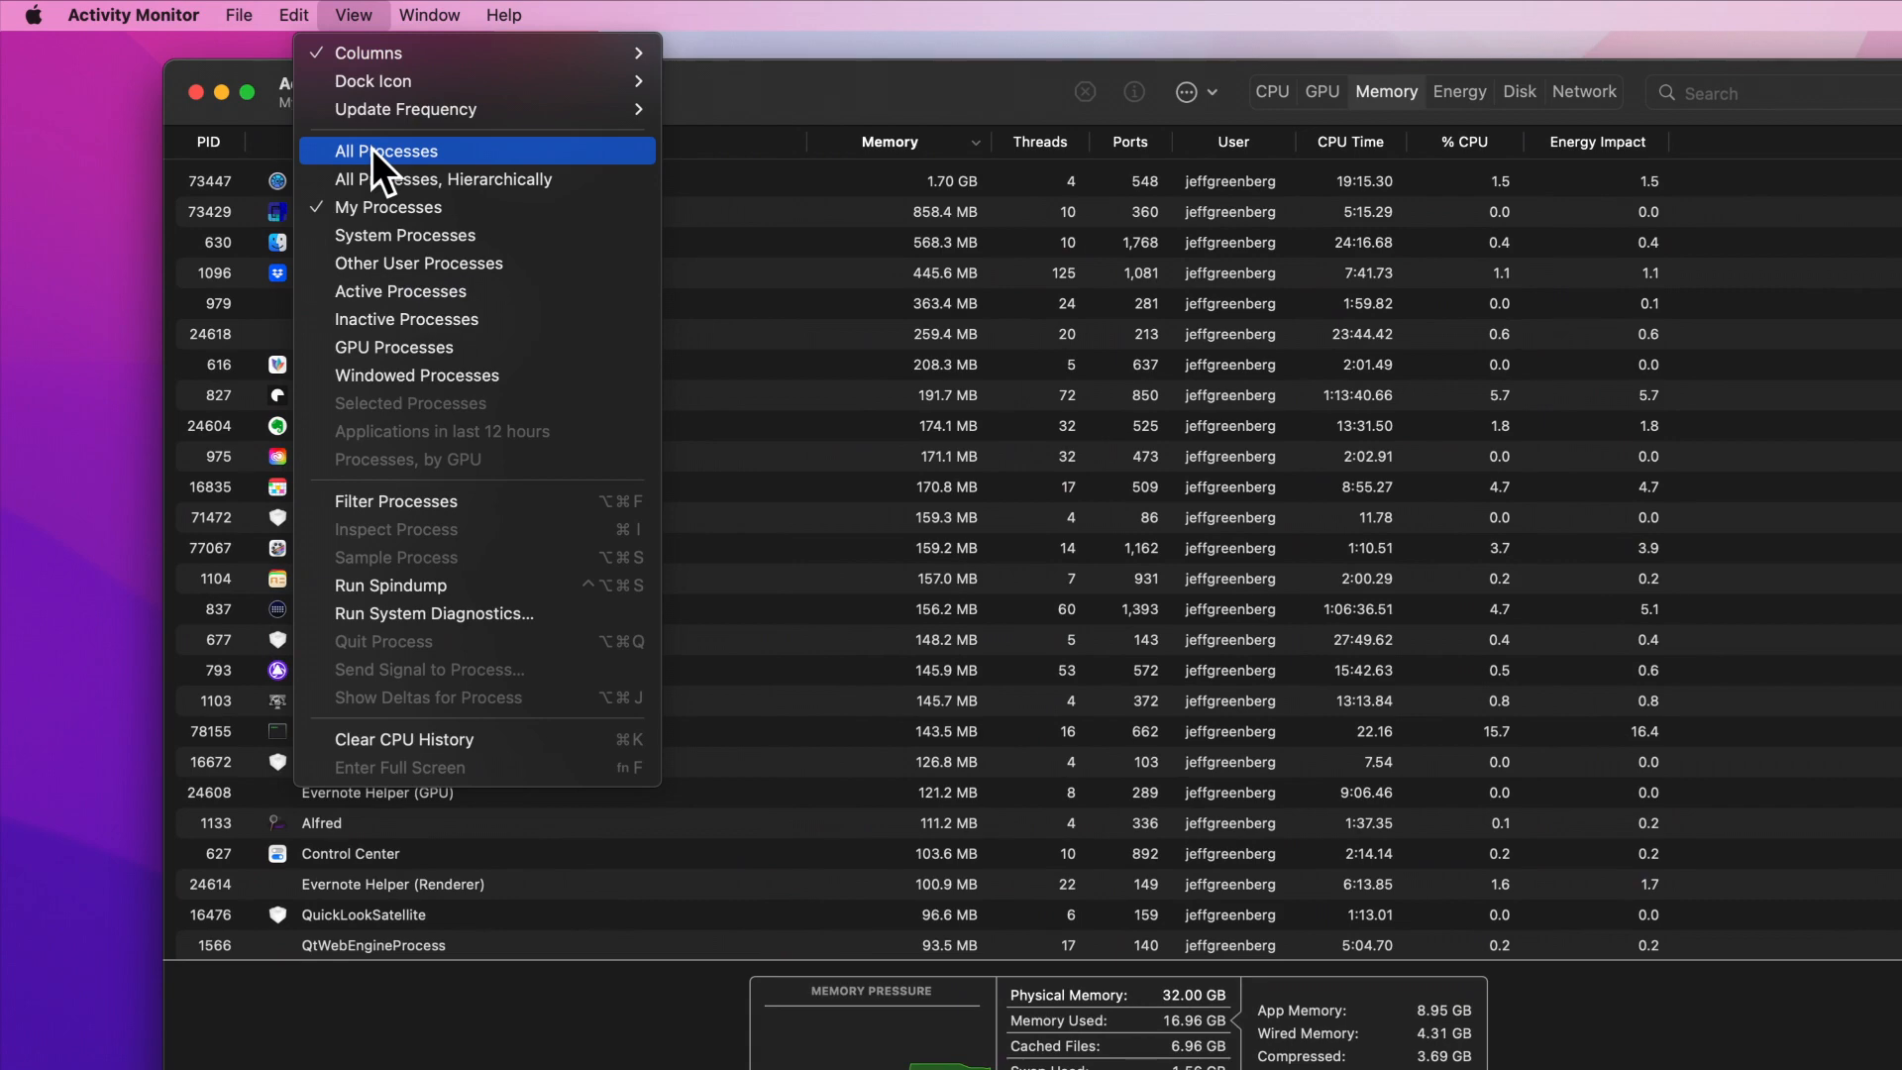
left_click(387, 151)
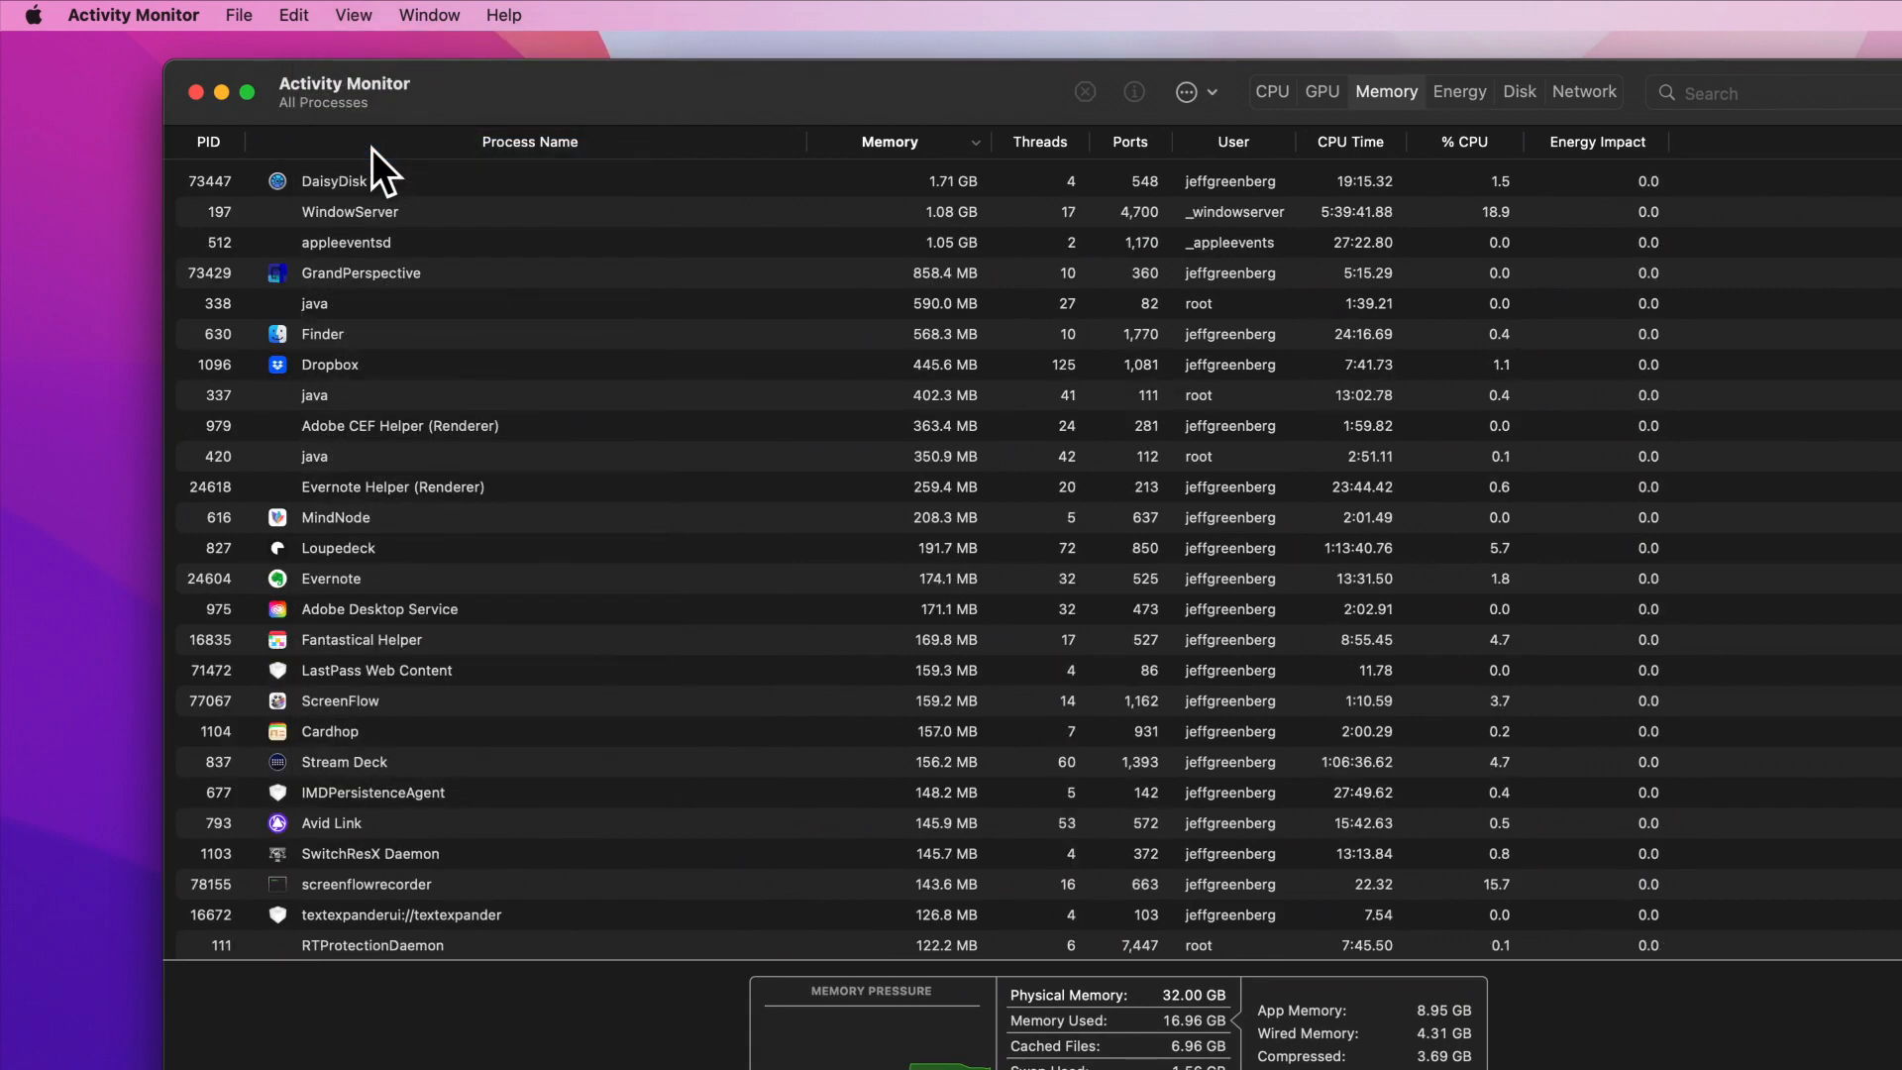
mouse_move(1252, 230)
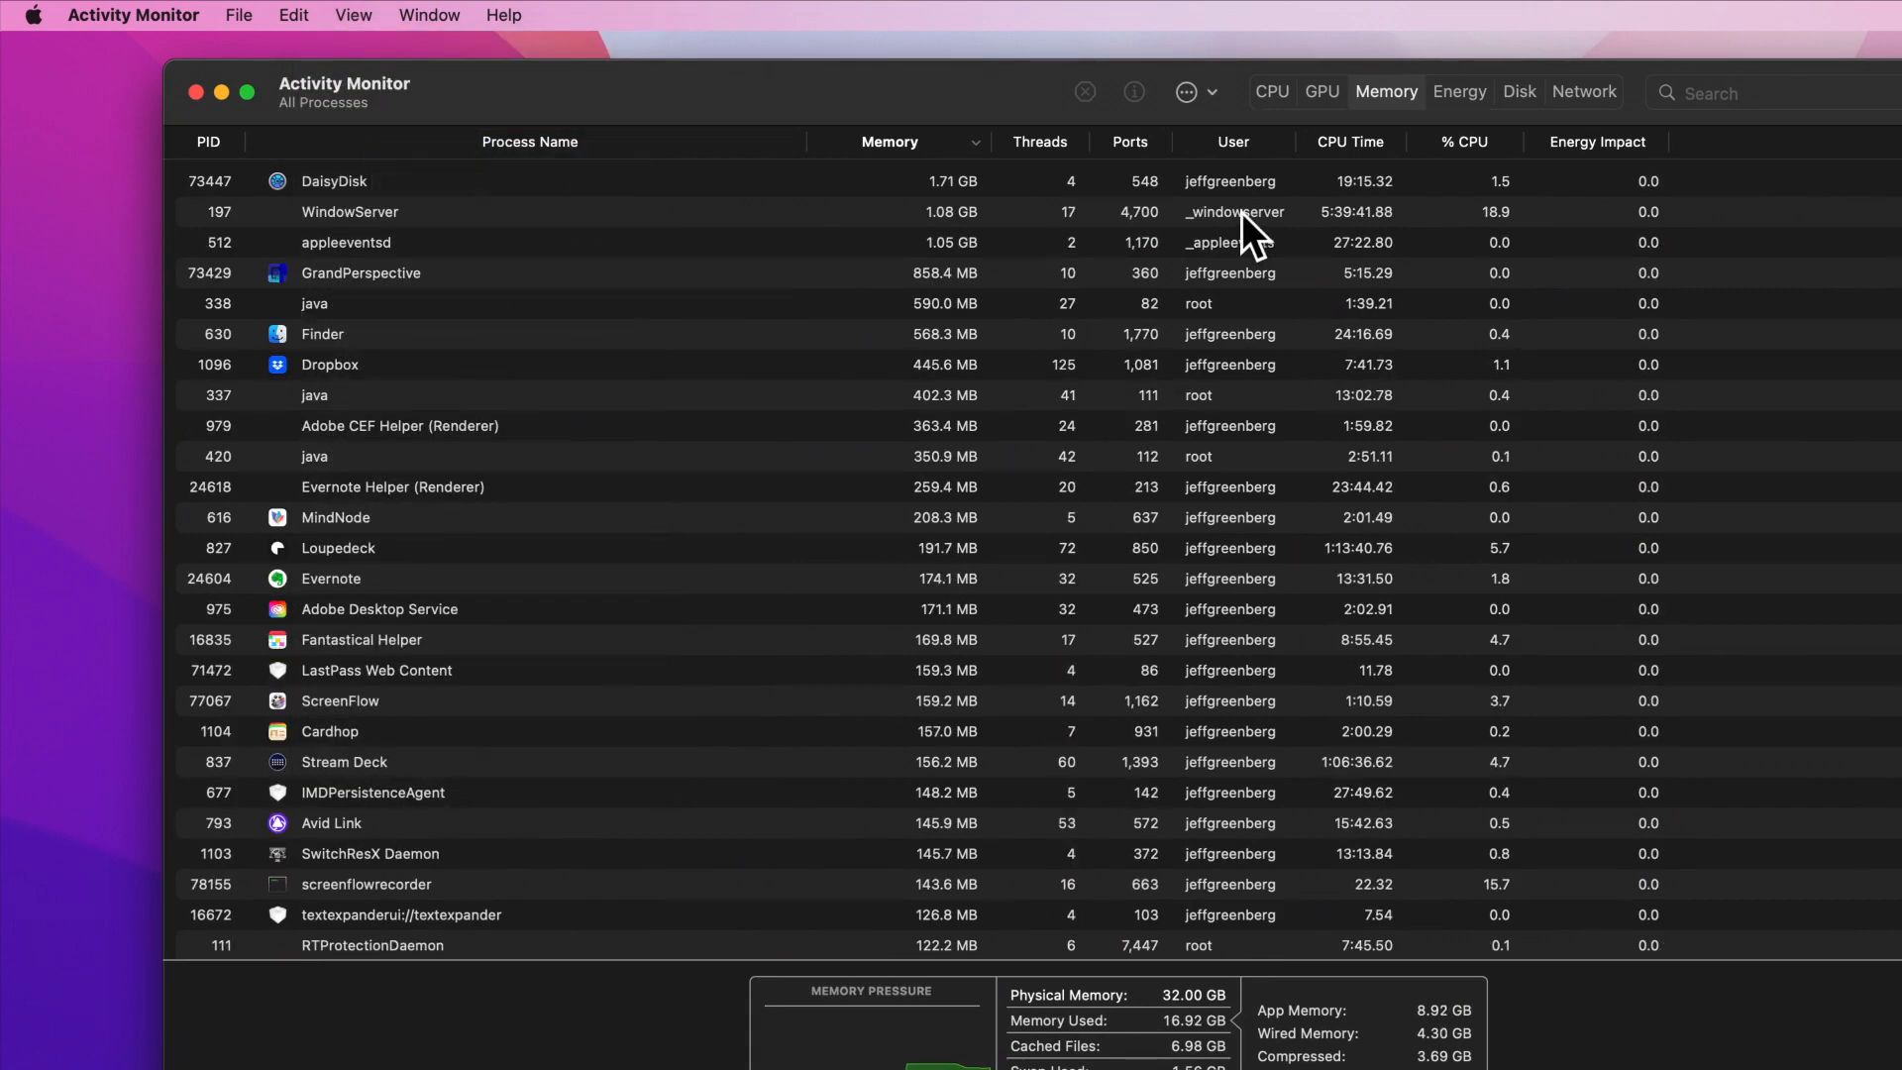
left_click(348, 212)
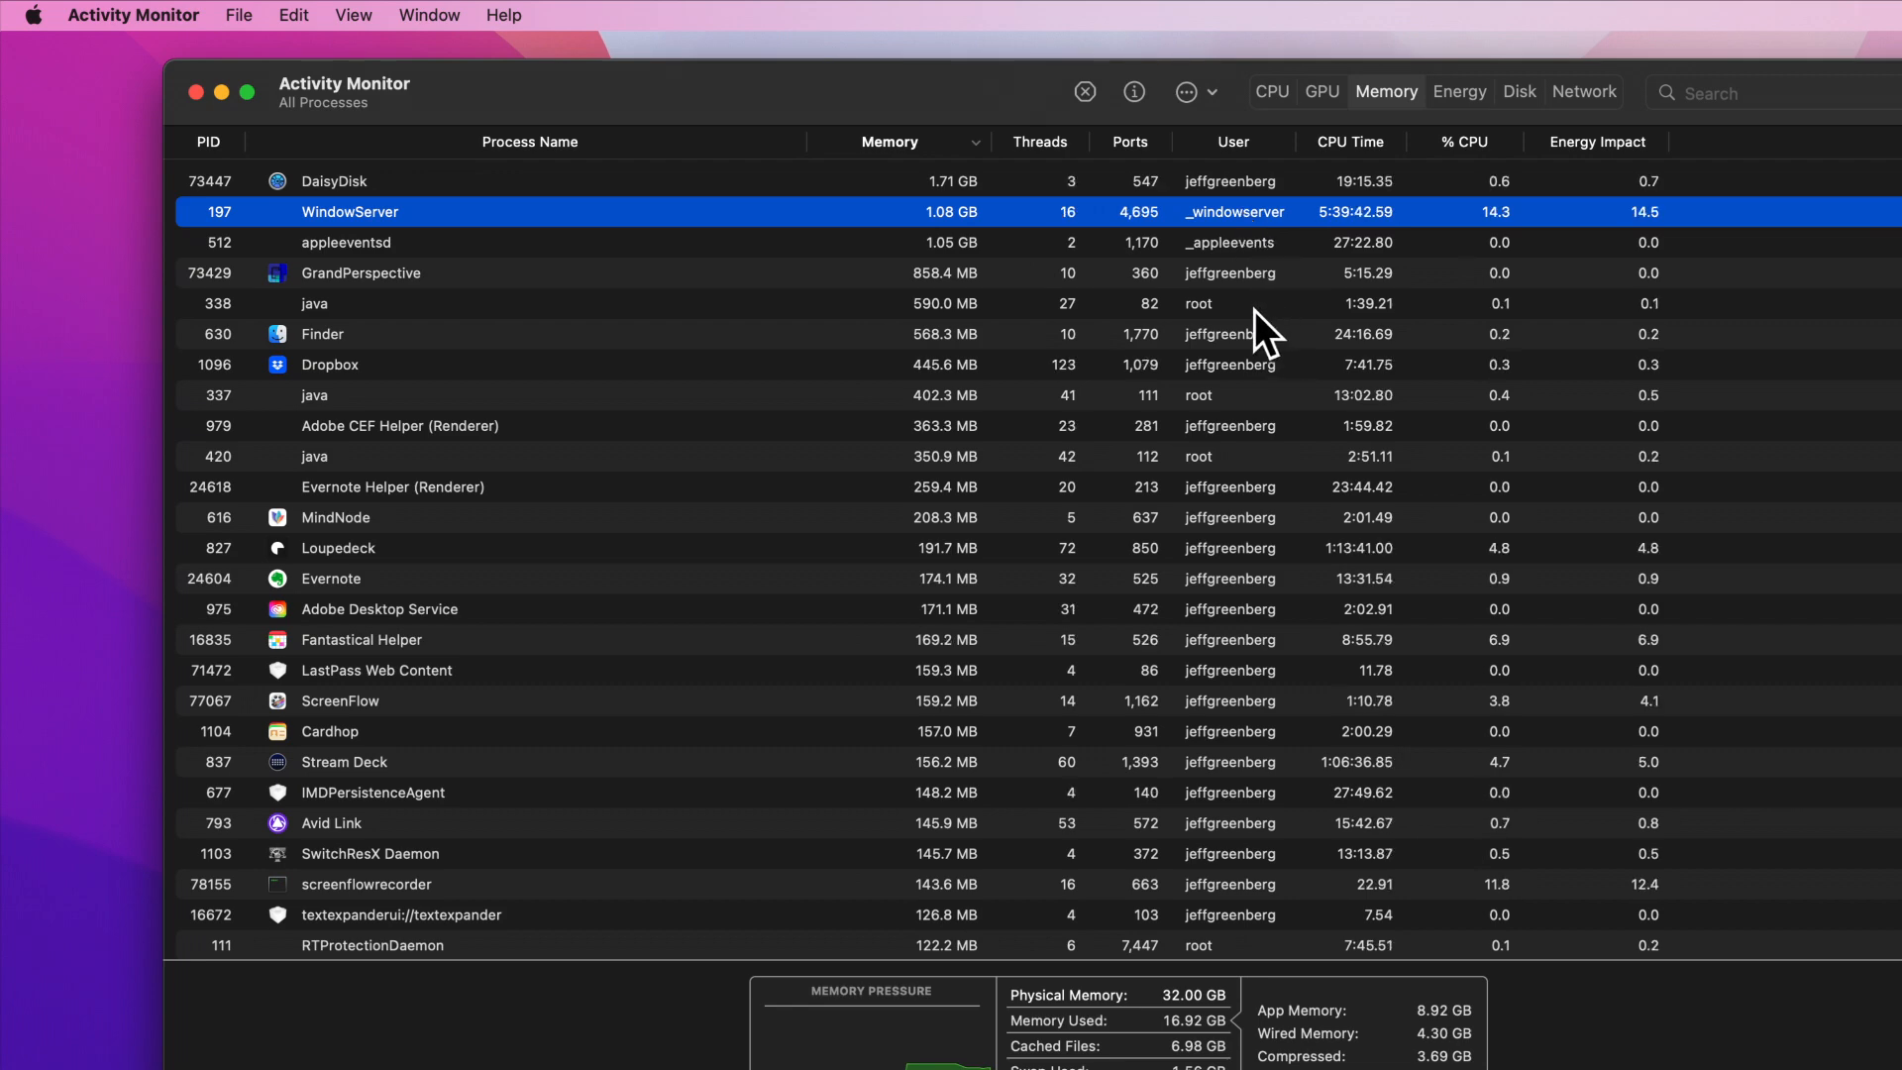
scroll("down", 3)
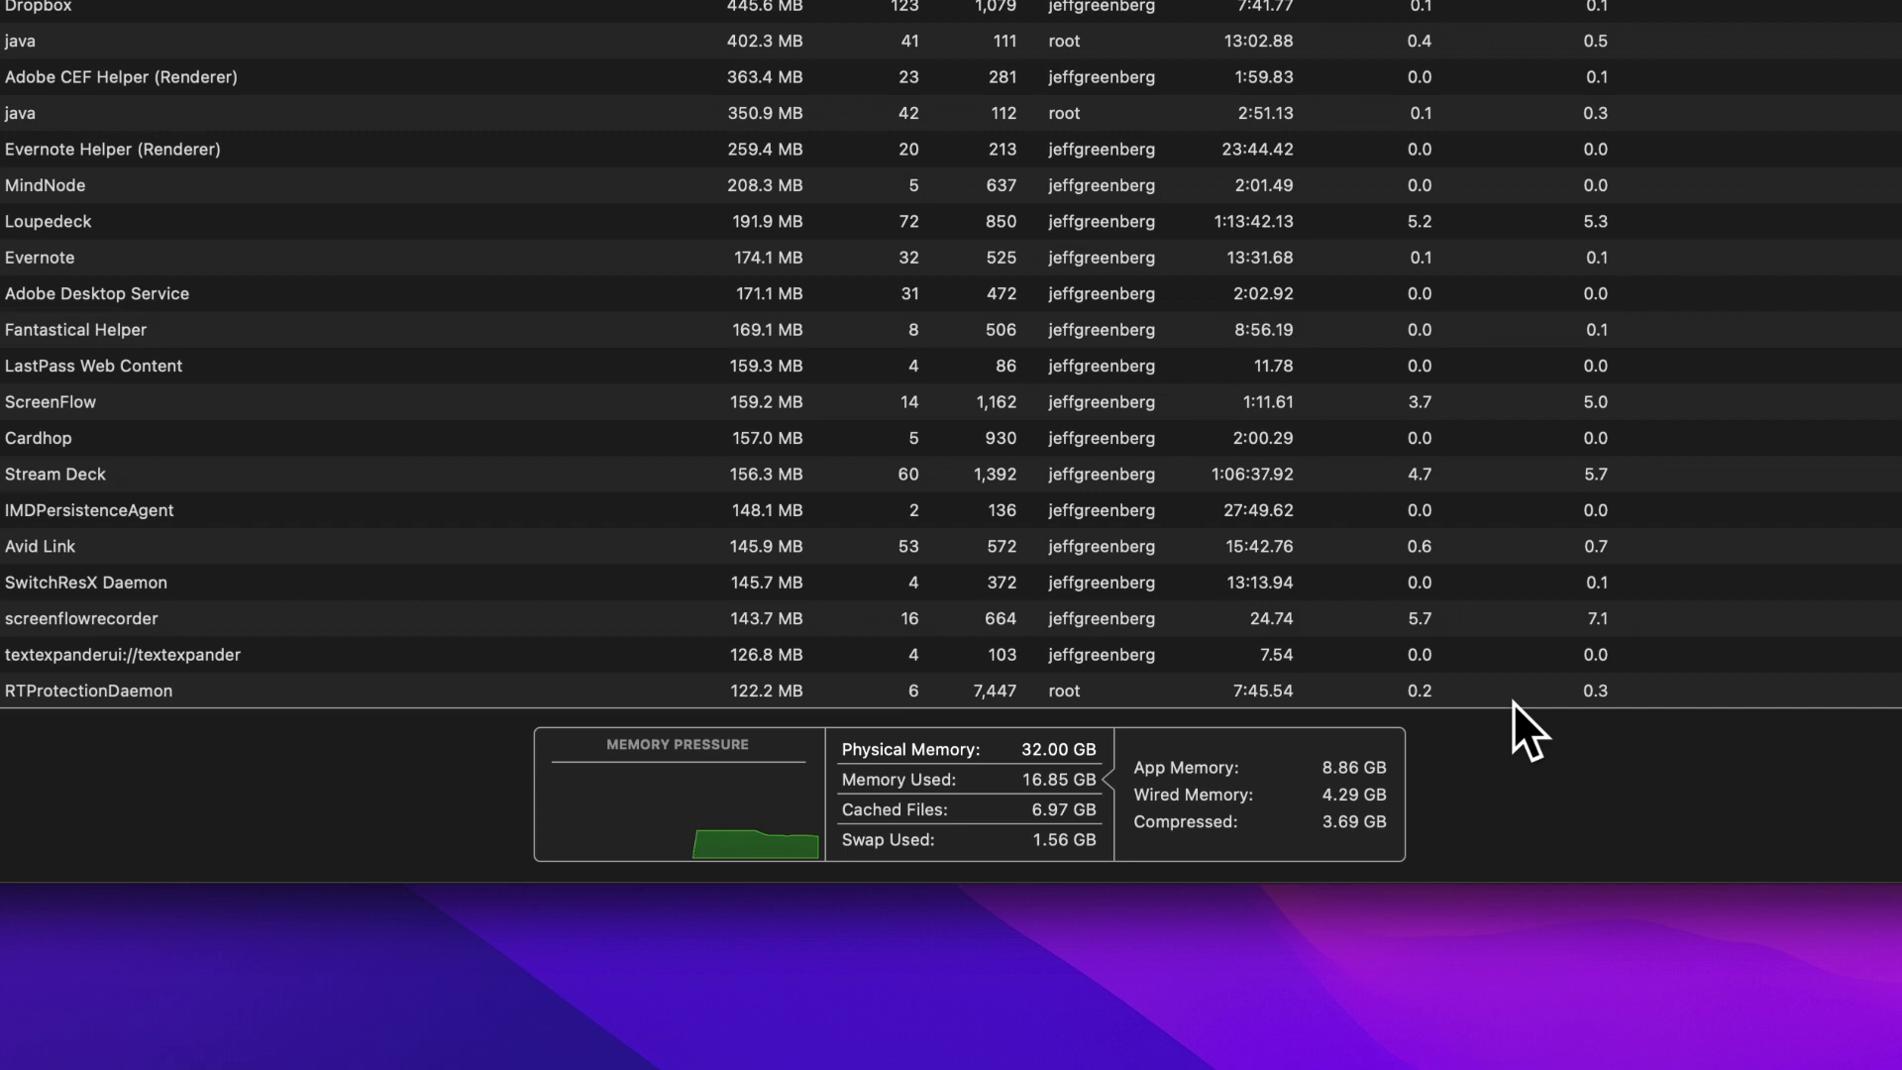
mouse_move(1035, 886)
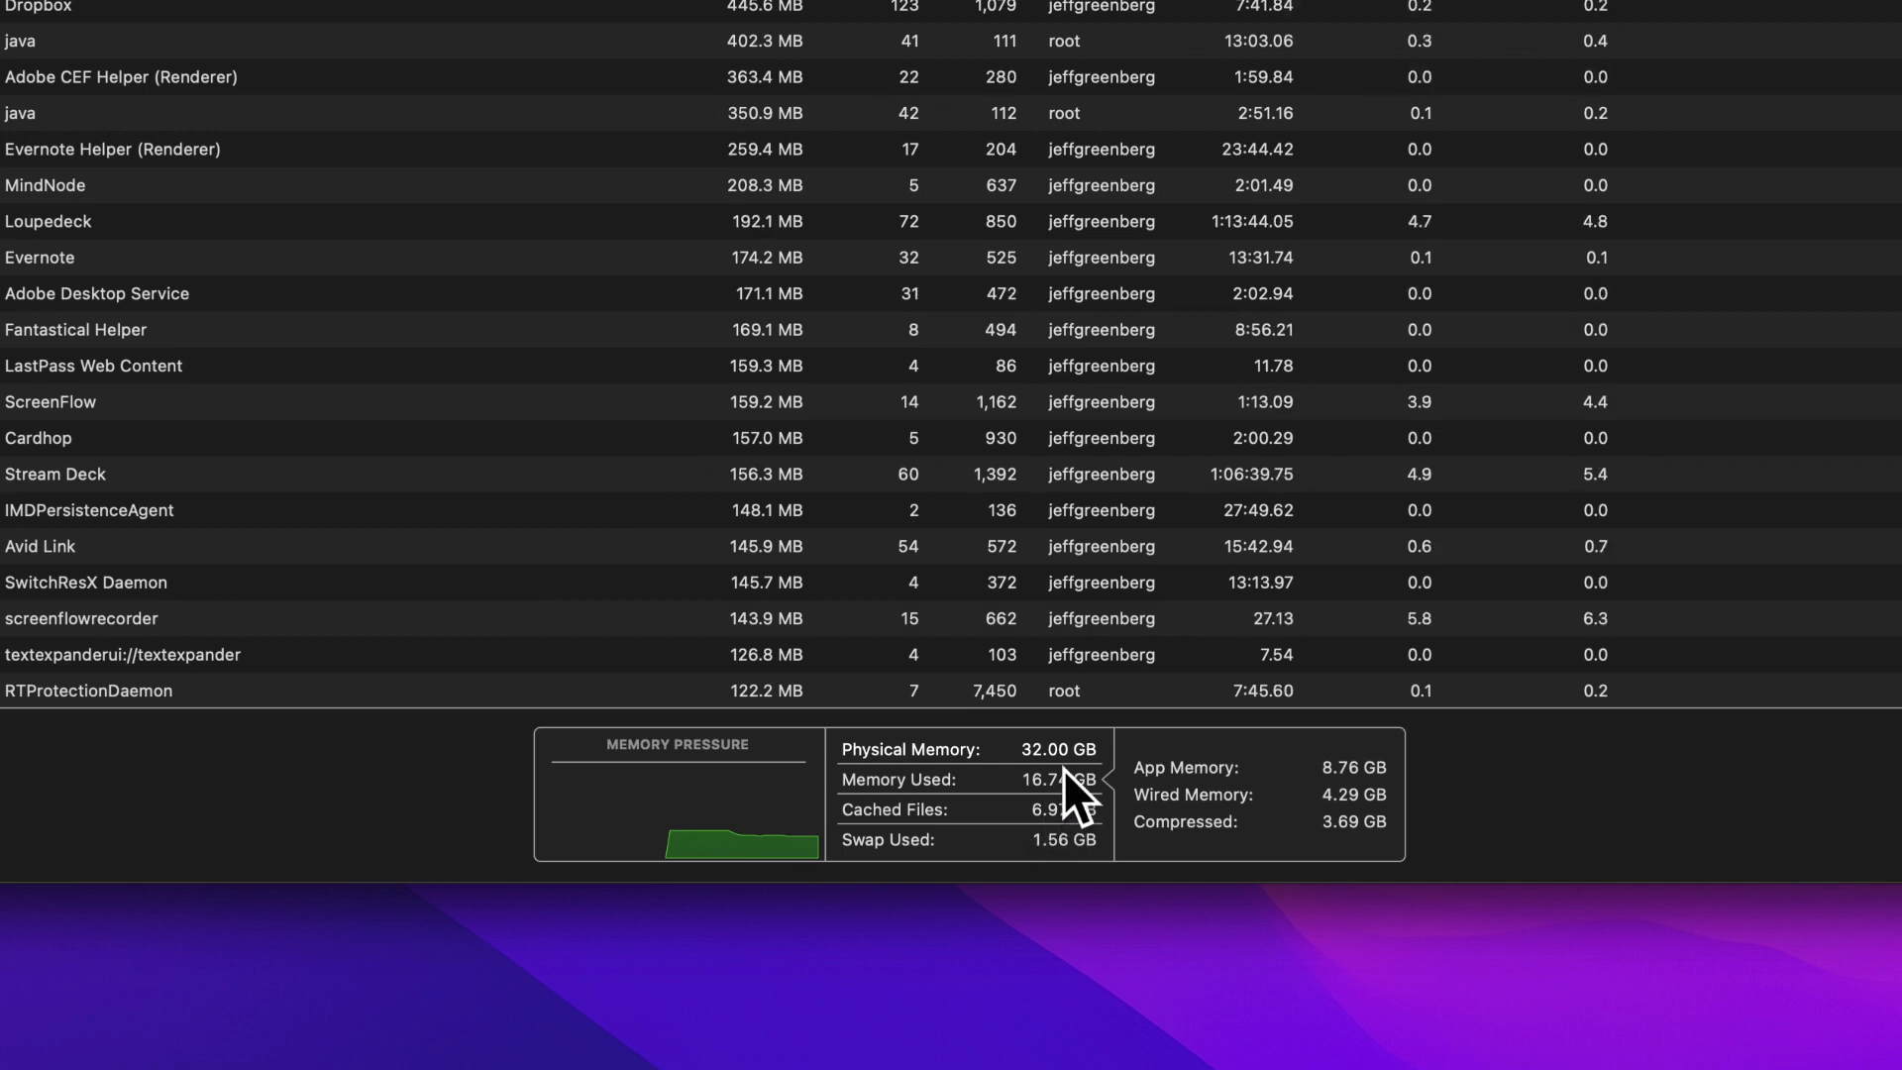
mouse_move(1062, 753)
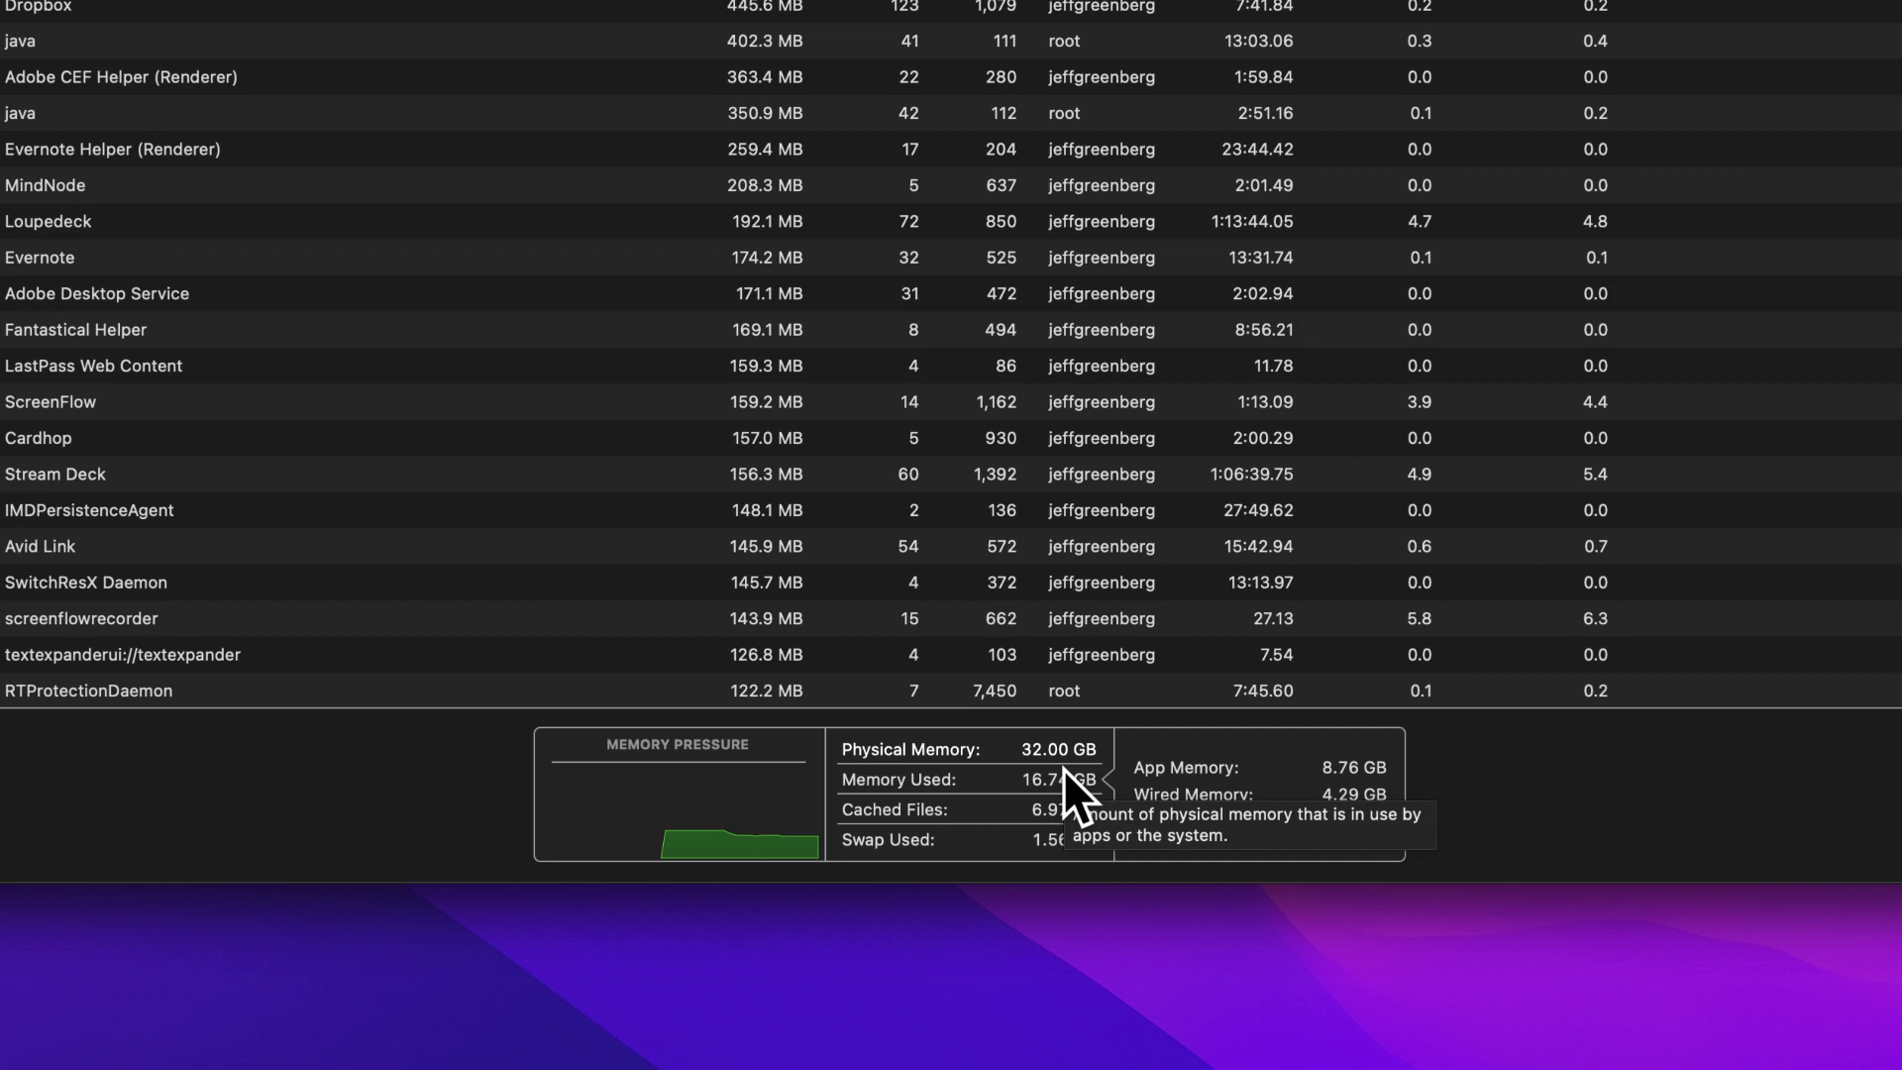